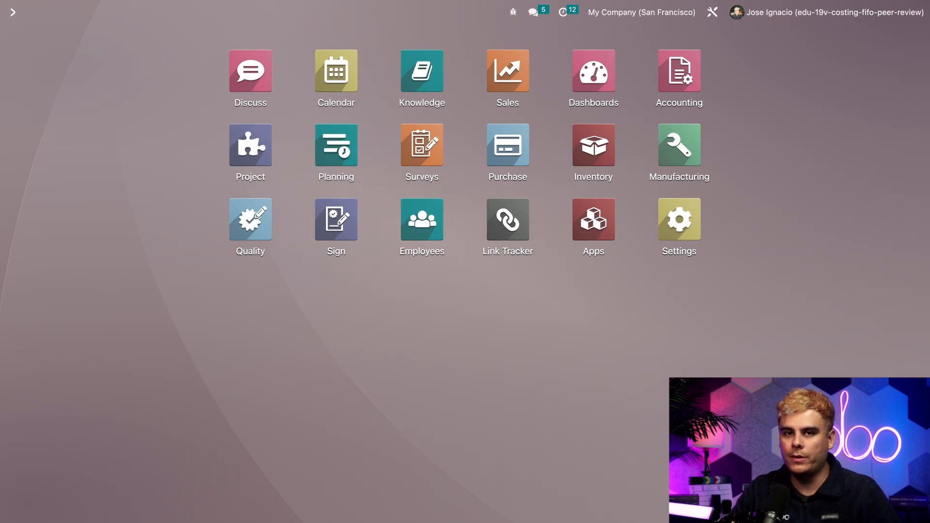
Go to the general Settings page and scroll down to Developer Tools.
left_click(678, 218)
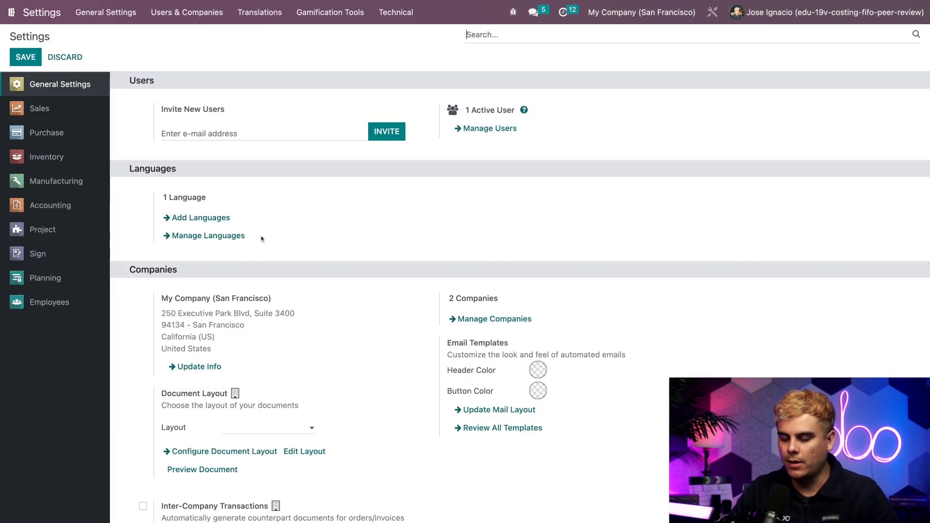
scroll("down", 3)
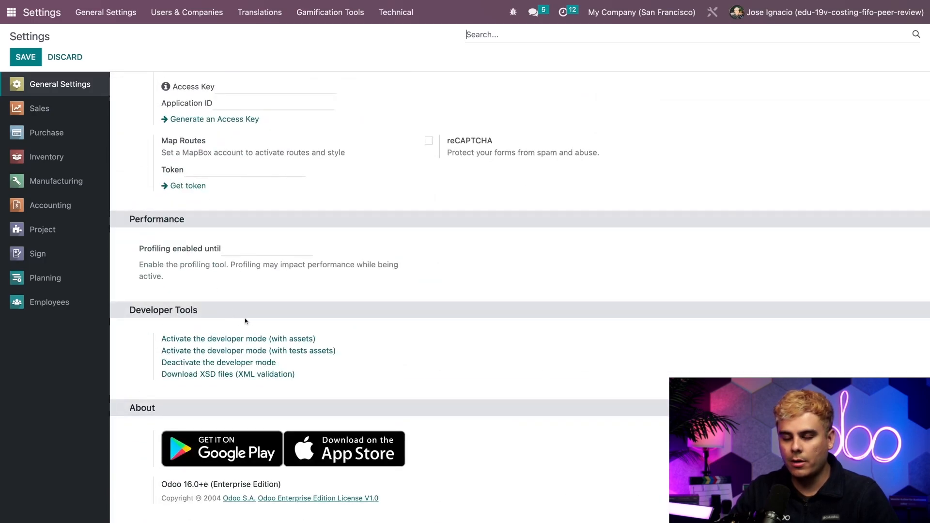
mouse_move(250, 308)
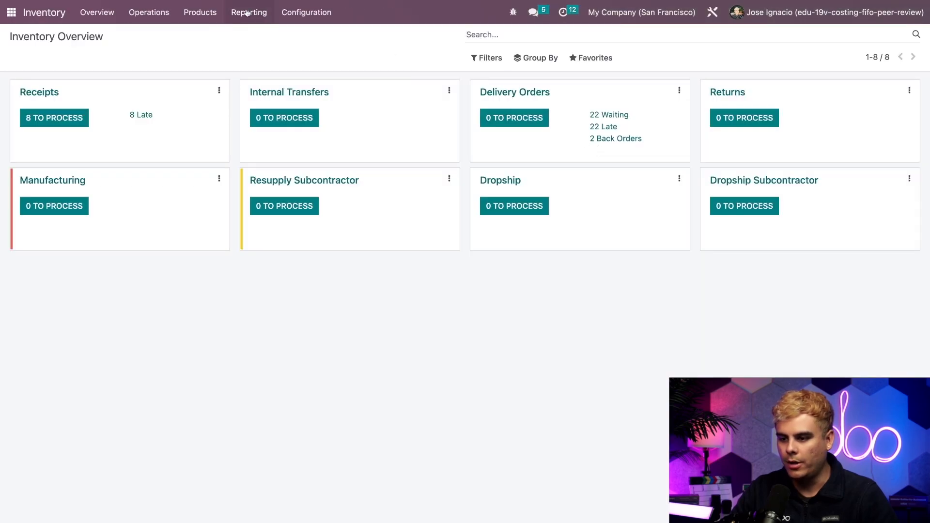
Group the Stock Valuation report by product and save it as the favourite search 'Stock Valuation'.
left_click(249, 11)
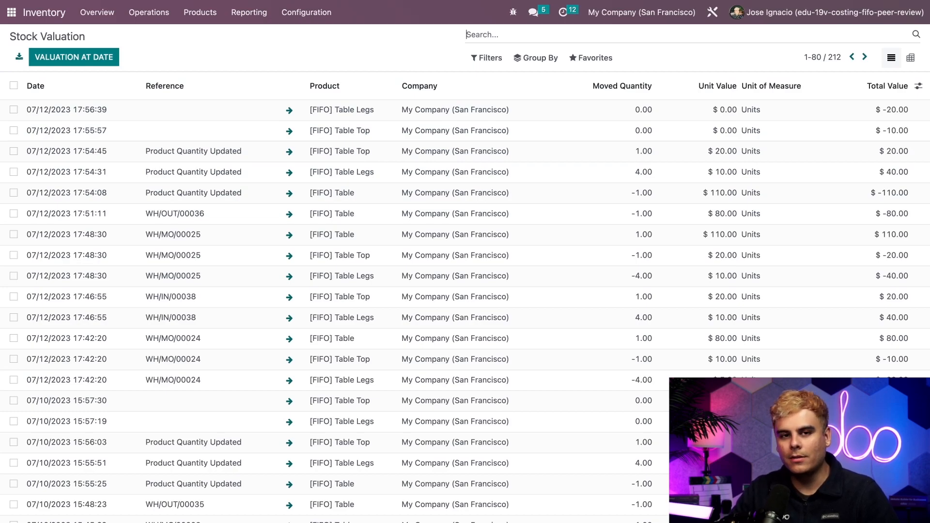
left_click(538, 57)
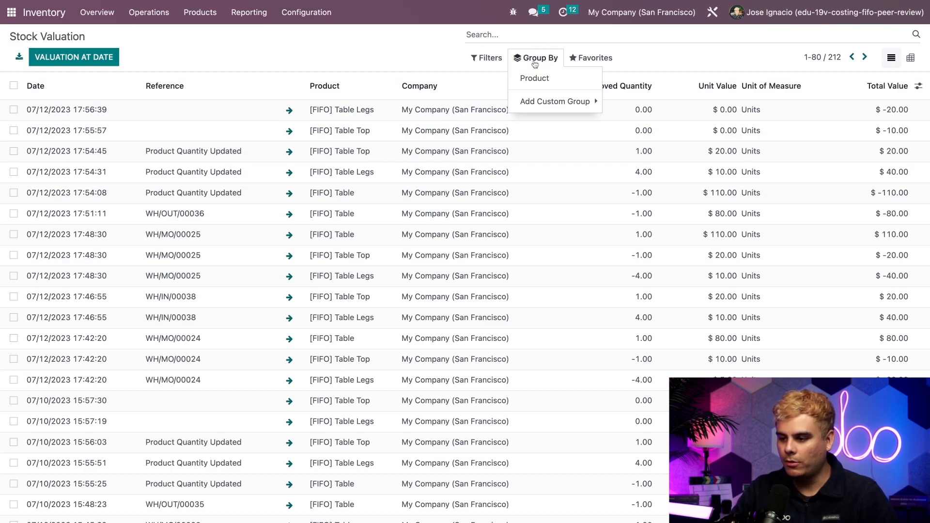
left_click(532, 77)
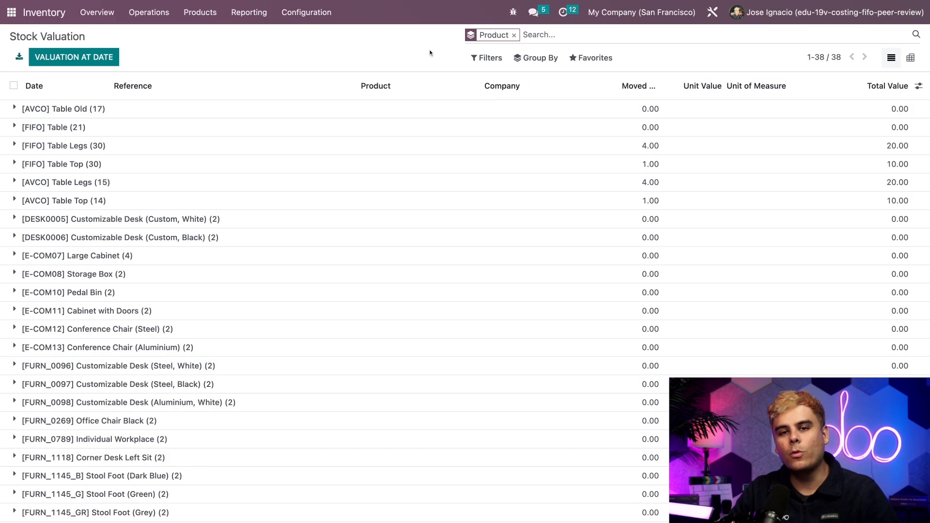
left_click(591, 57)
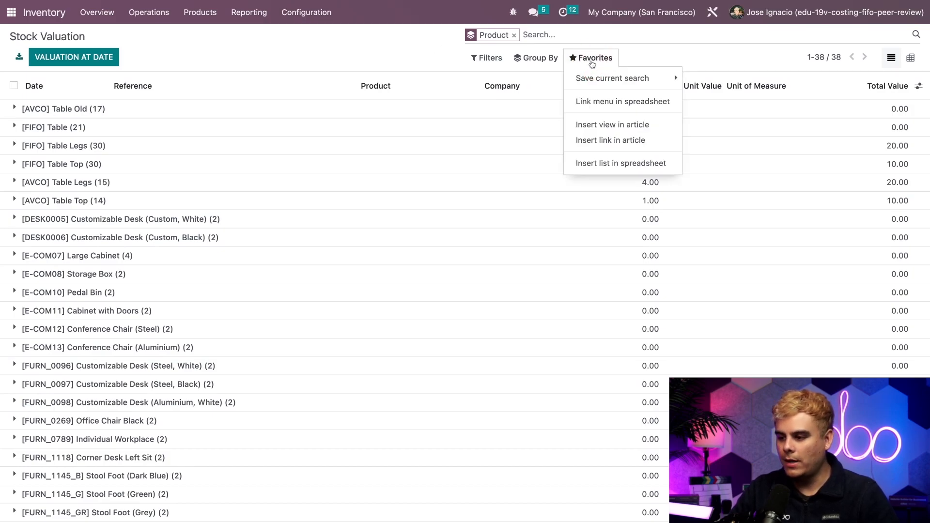
left_click(612, 78)
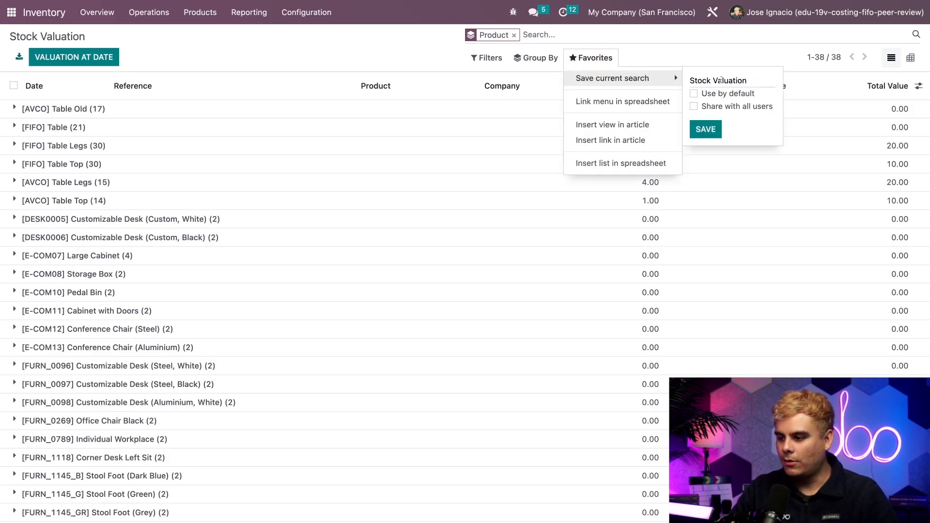
left_click(694, 94)
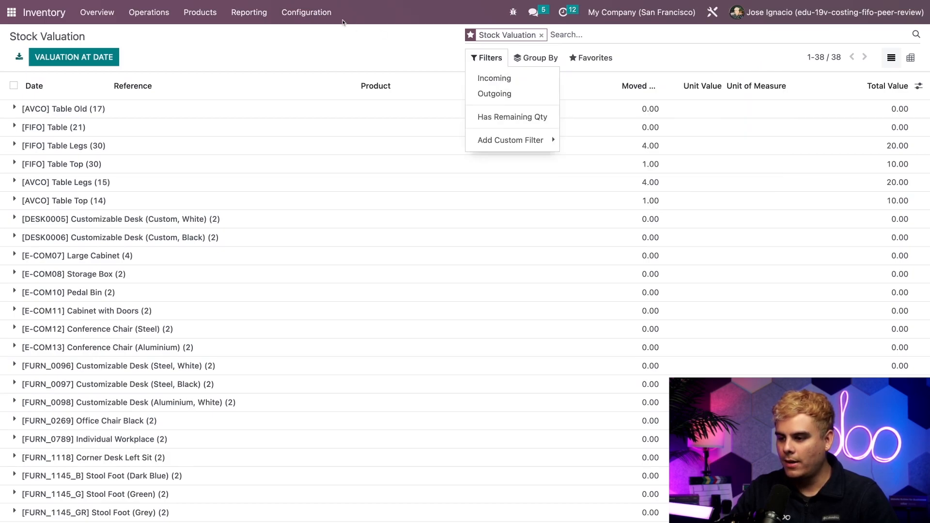
Close the filter dropdown, review the grouped valuation and return to the apps dashboard.
left_click(489, 57)
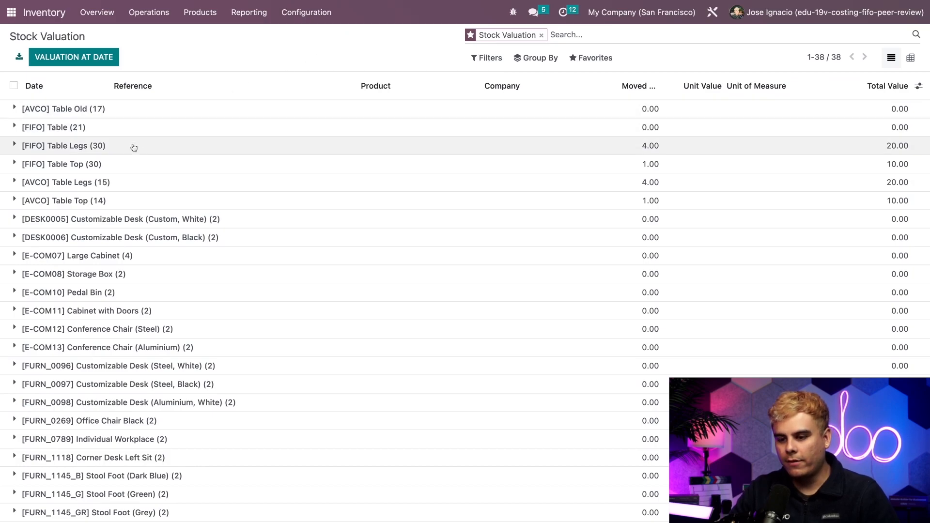
mouse_move(146, 147)
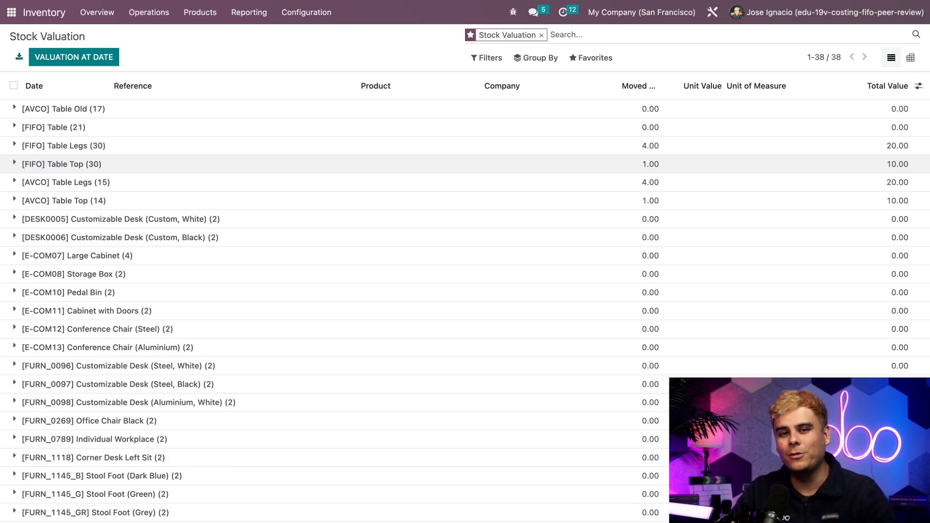
left_click(12, 11)
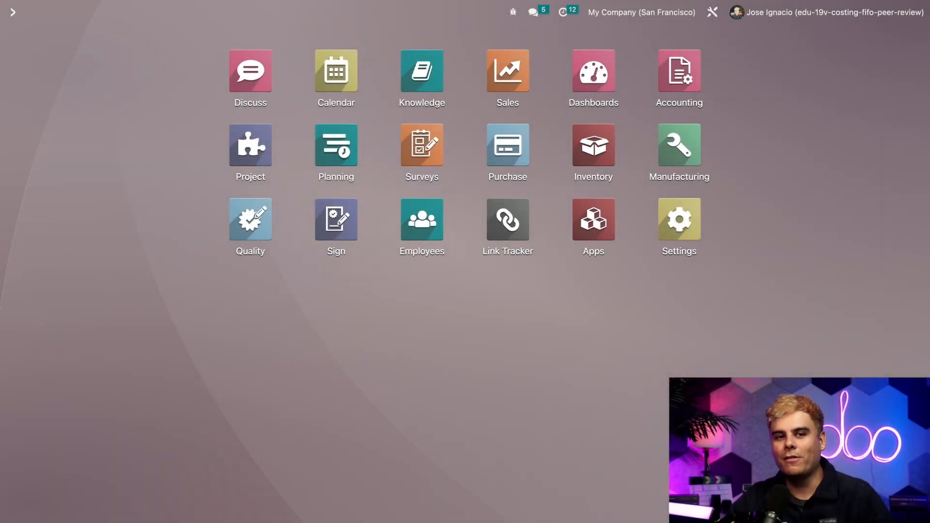
In Manufacturing, confirm manufacturing order WH/MO/00027 for one [FIFO] Table.
left_click(678, 144)
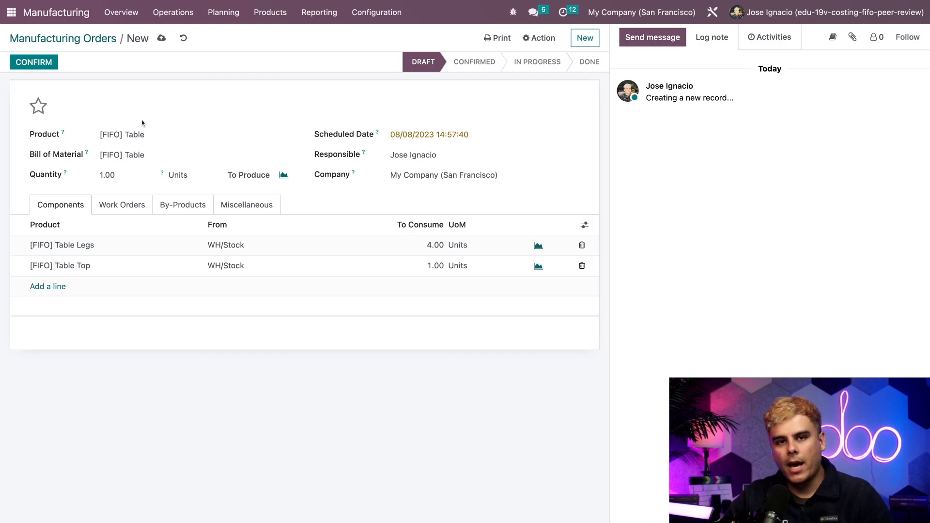
left_click(33, 62)
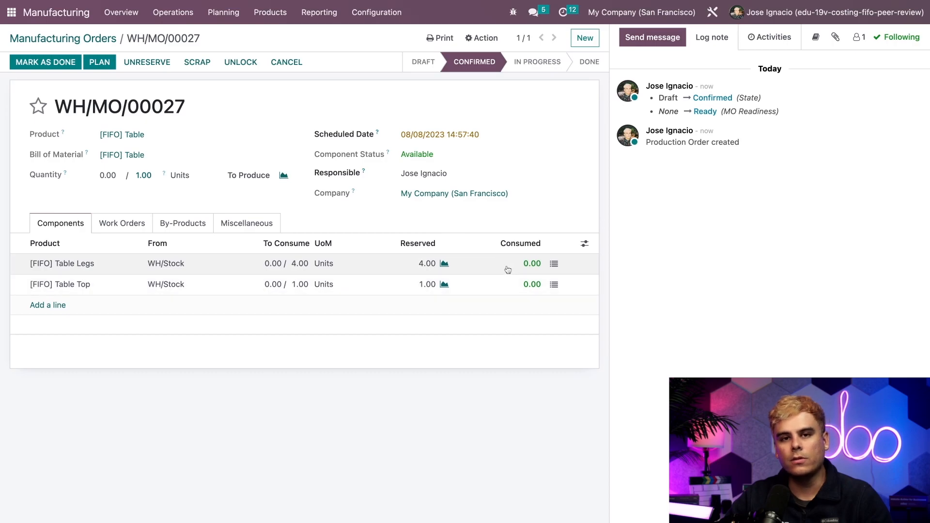
mouse_move(427, 201)
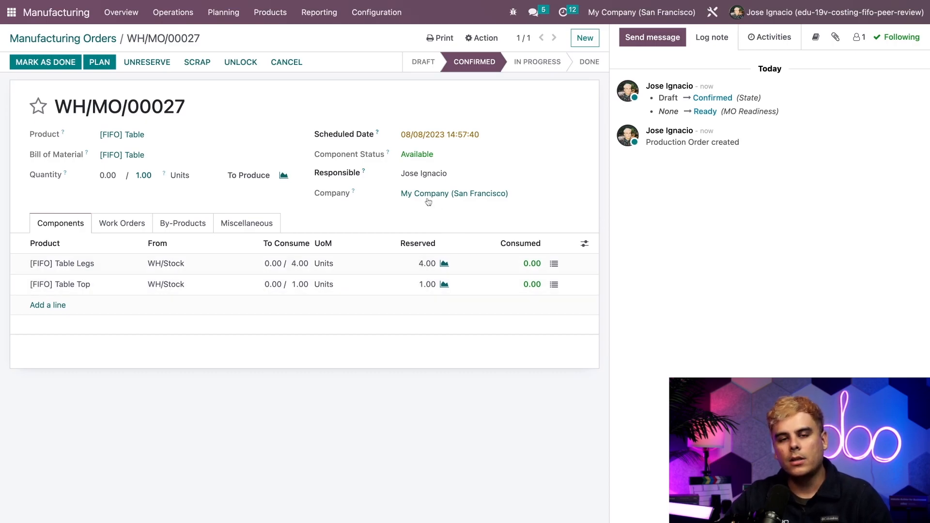
Record 60:00 real duration on the assembly work order and mark WH/MO/00027 done with immediate production.
left_click(122, 223)
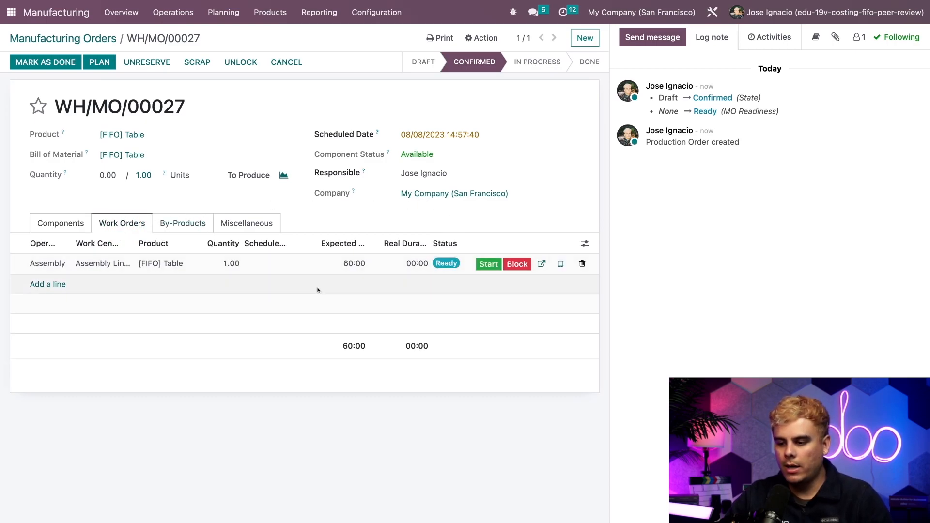
left_click(416, 263)
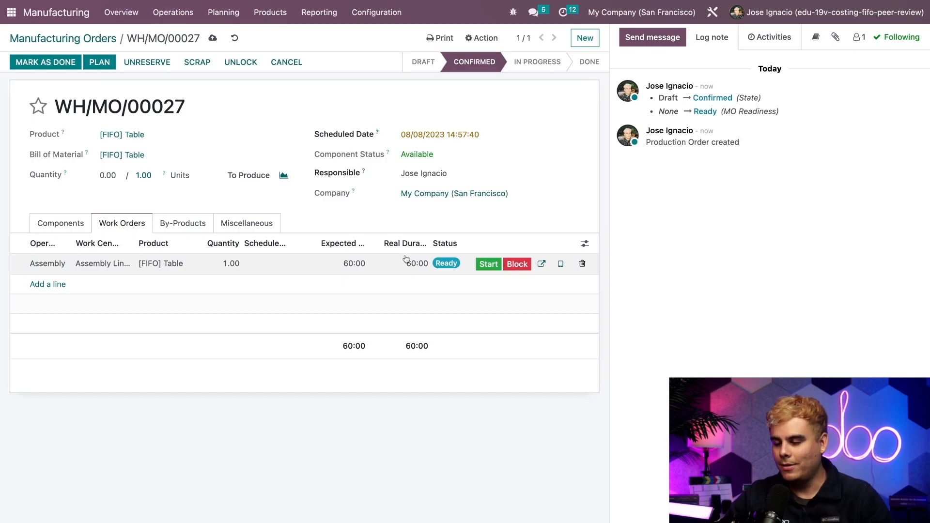
mouse_move(46, 62)
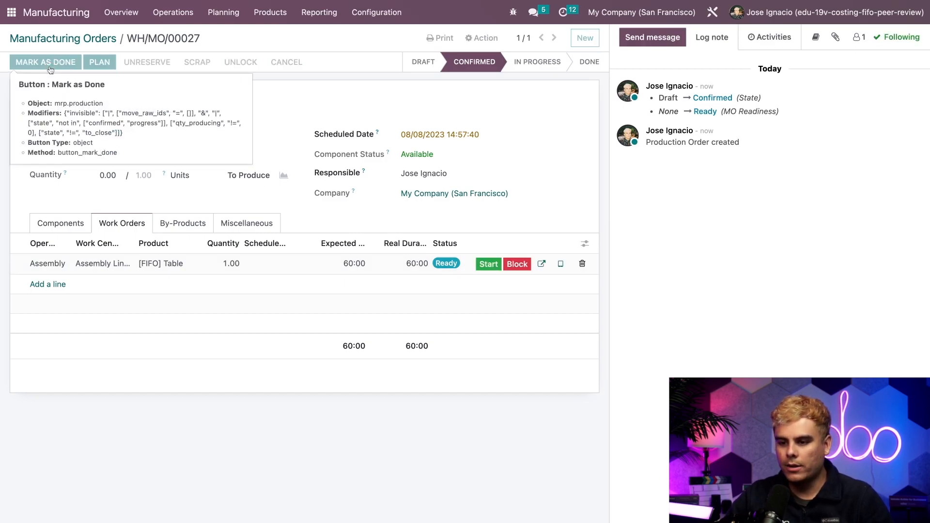
left_click(46, 62)
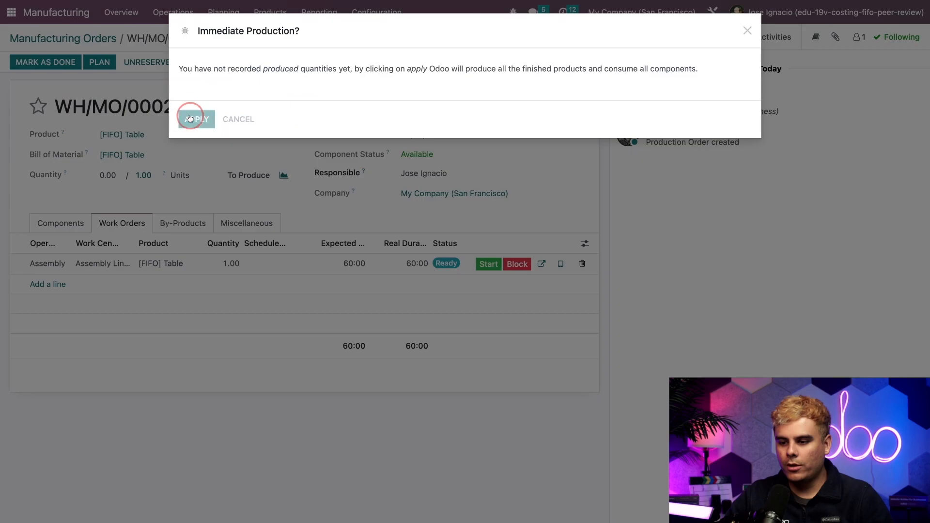
left_click(196, 118)
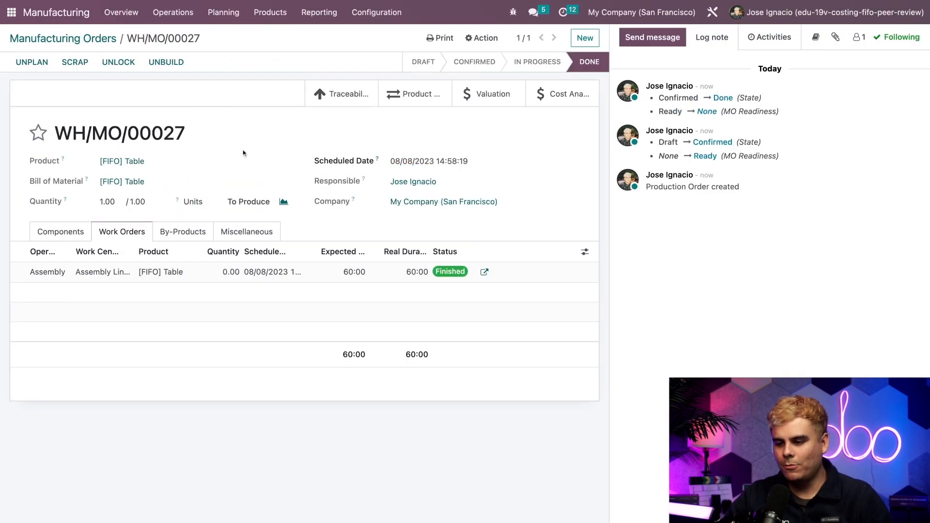
mouse_move(493, 149)
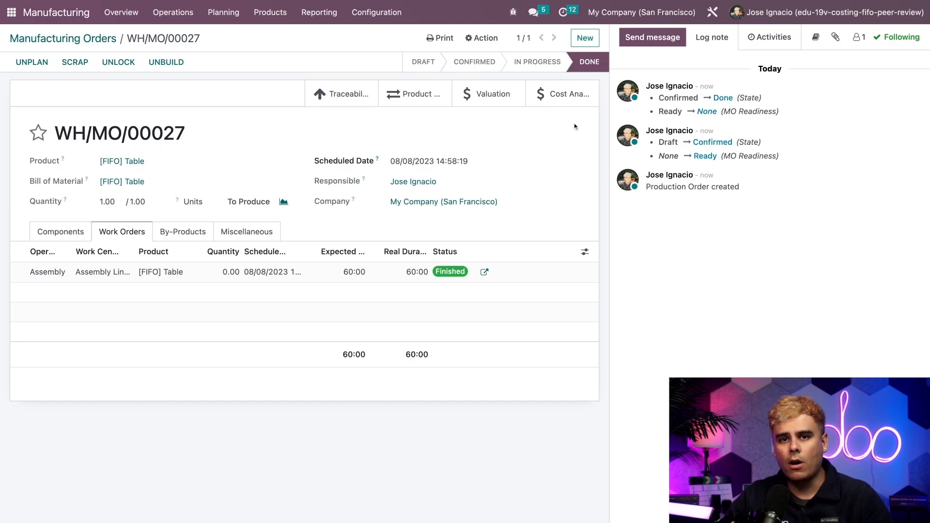
mouse_move(564, 94)
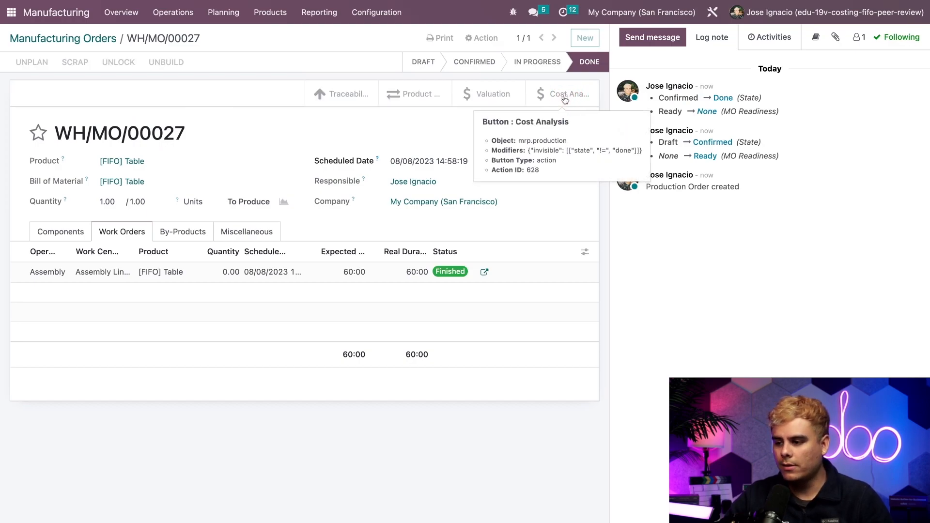
left_click(569, 94)
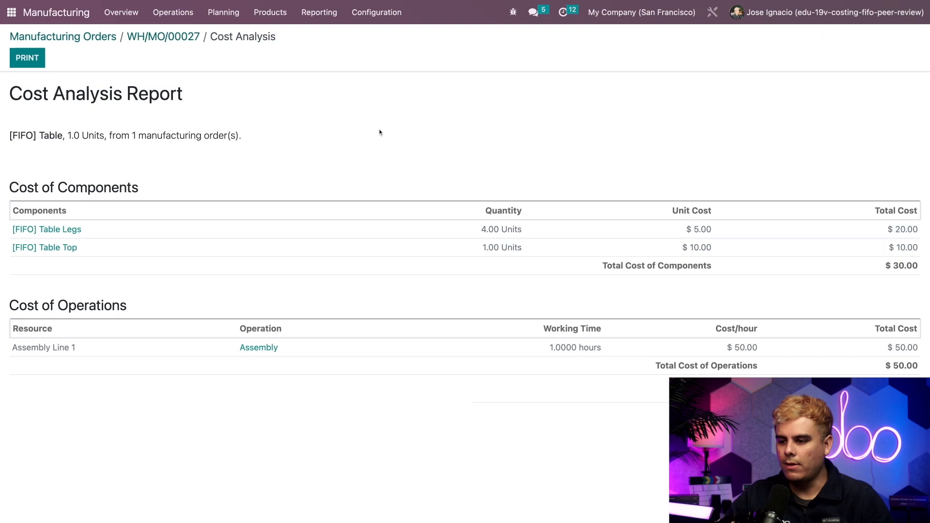
mouse_move(883, 284)
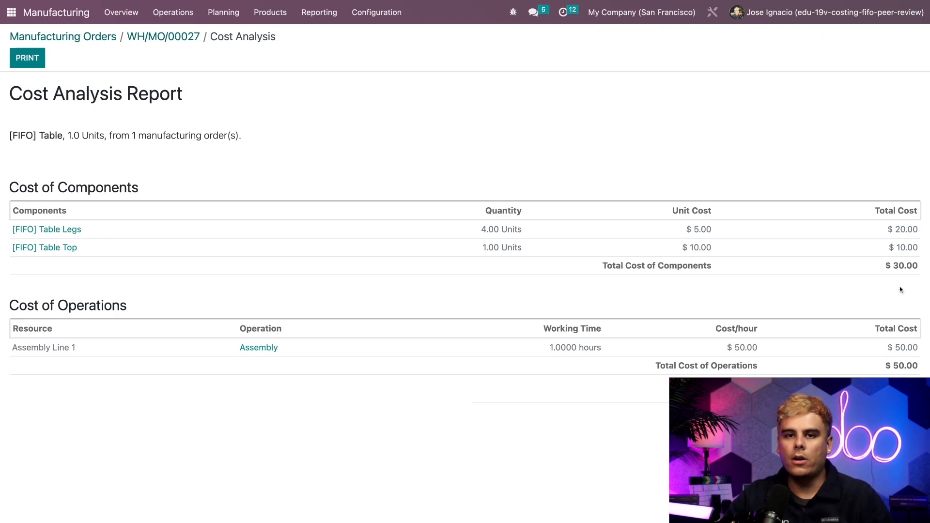
mouse_move(911, 326)
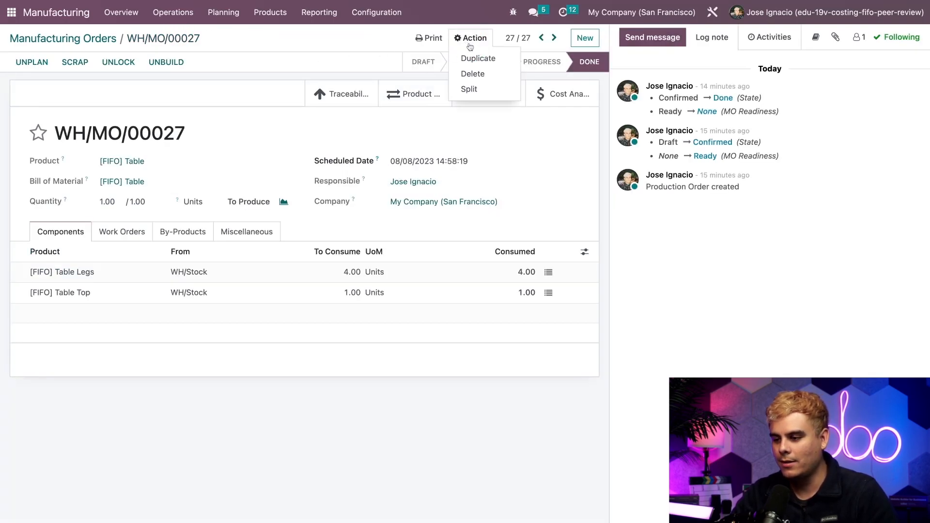
Create and confirm WH/MO/00028 for one [FIFO] Table, then return to the apps dashboard.
left_click(470, 38)
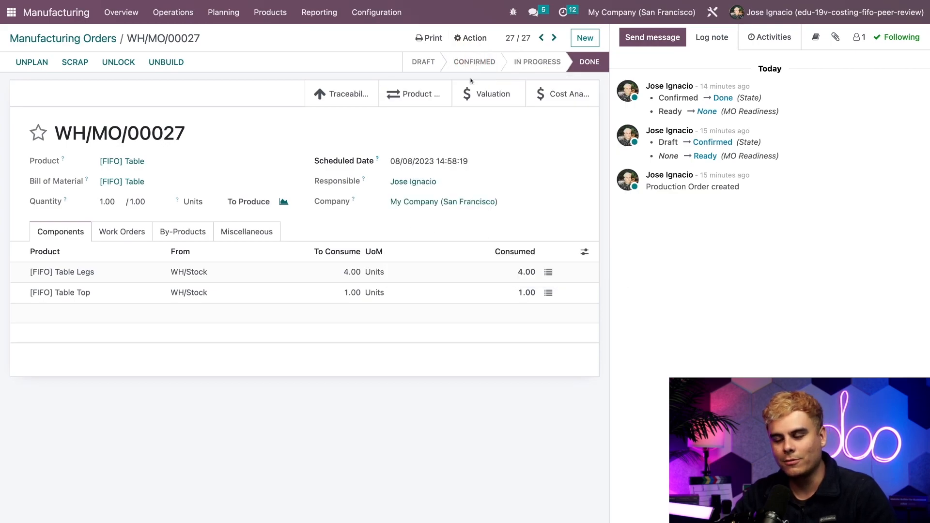
left_click(583, 37)
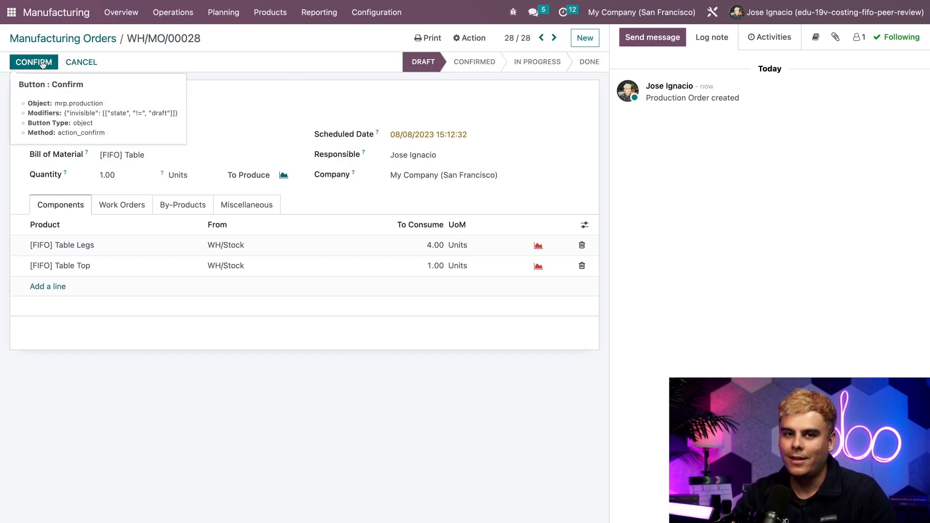
left_click(33, 62)
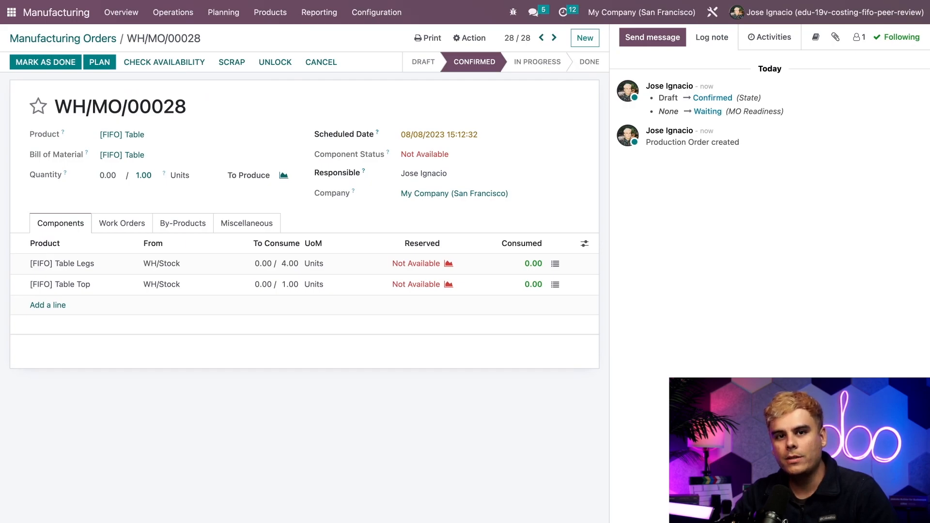
mouse_move(415, 284)
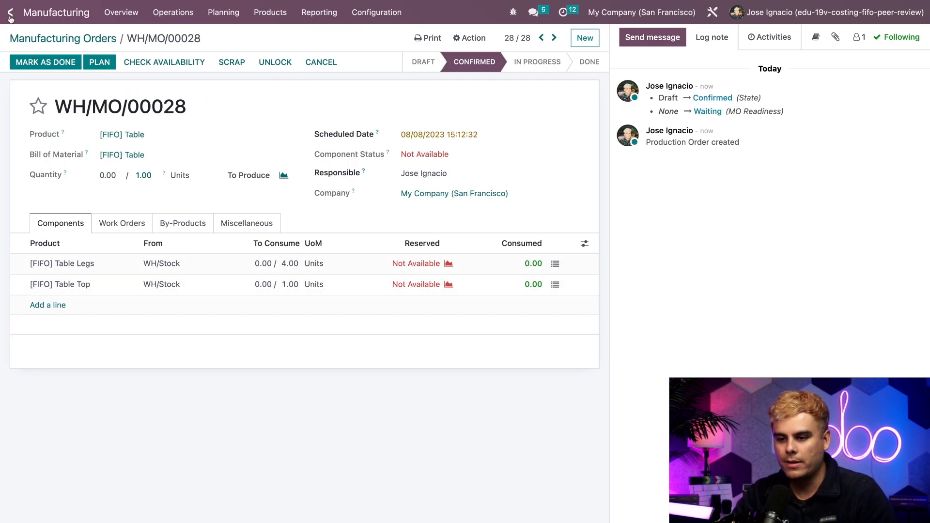
left_click(10, 11)
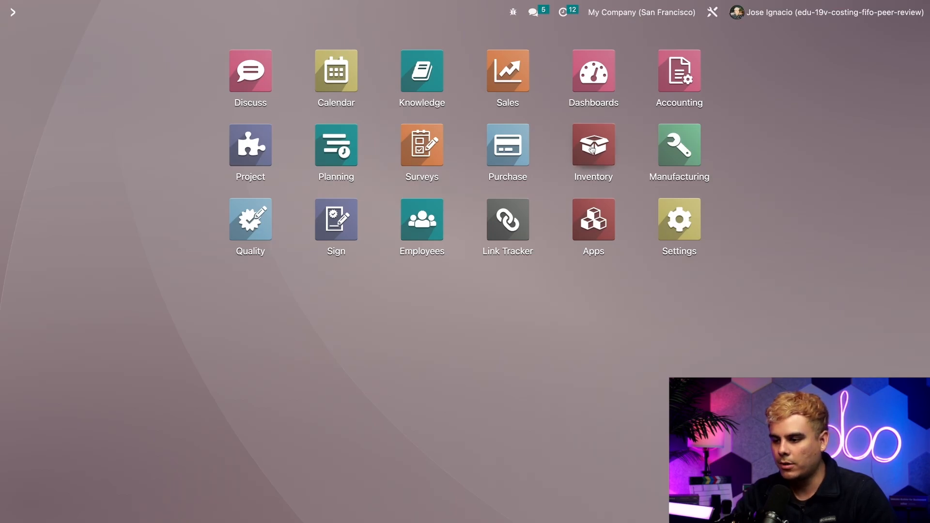
Order both missing table components from the Replenishment report, creating RFQ P00038, and go to Purchase.
left_click(593, 145)
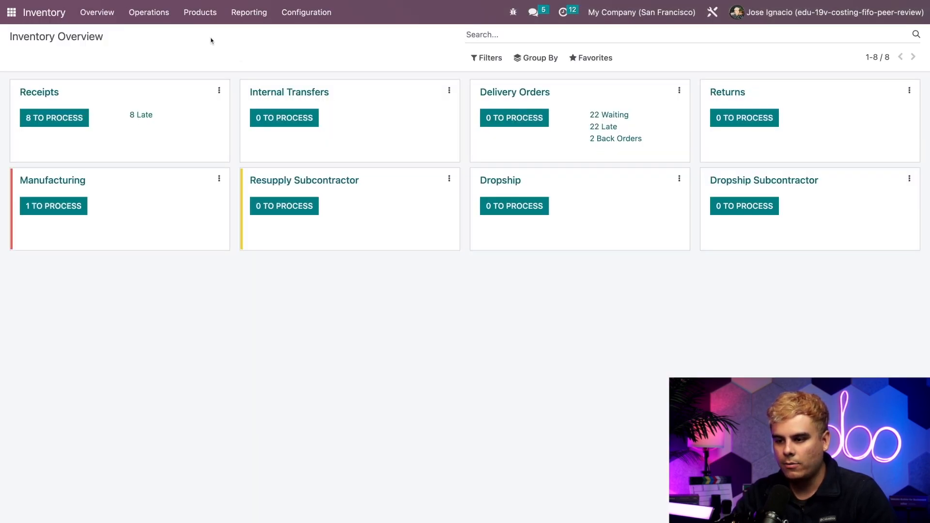
left_click(149, 11)
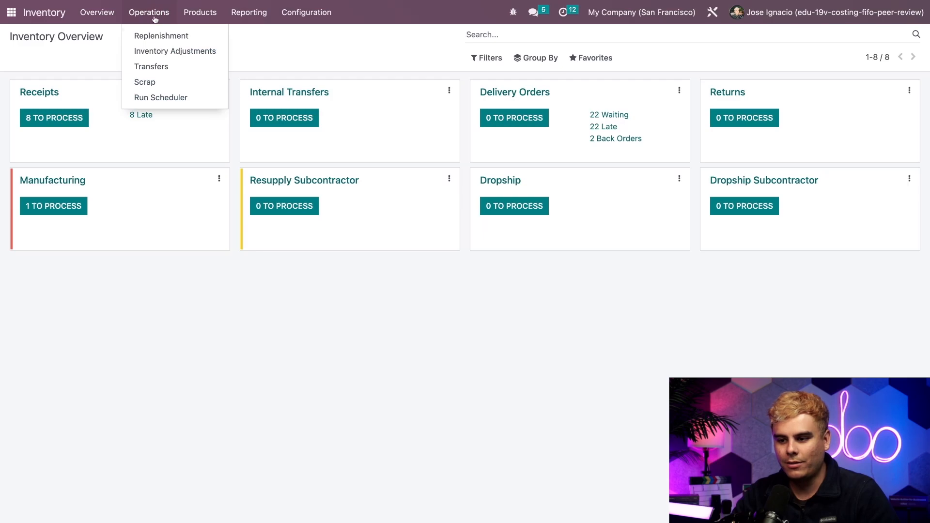
left_click(161, 36)
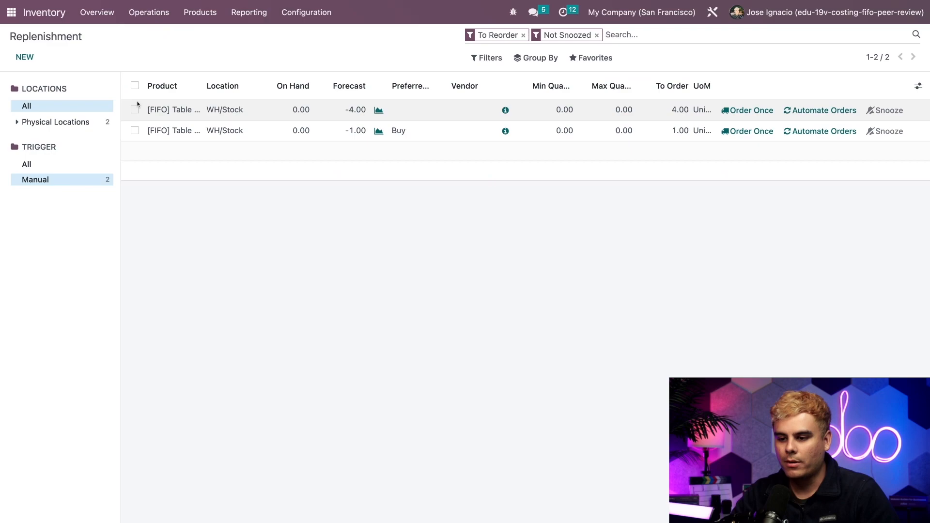
left_click(135, 85)
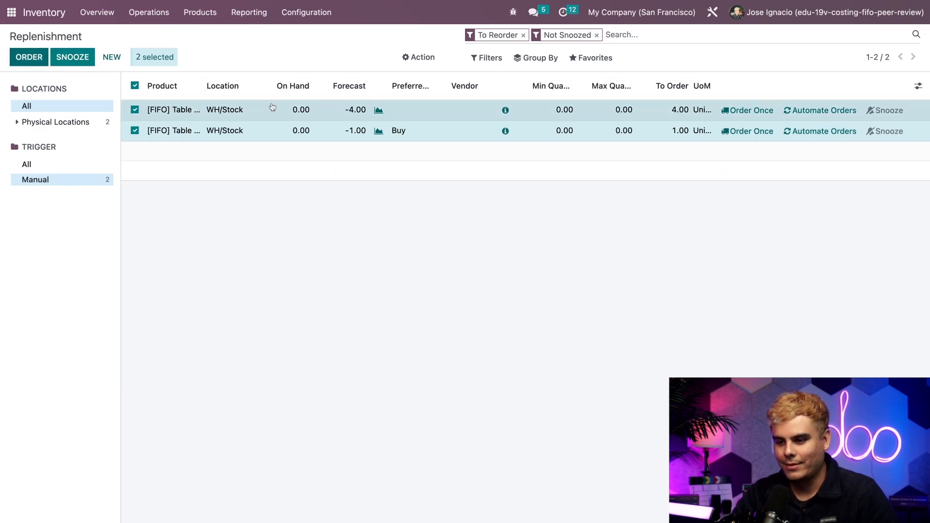
left_click(28, 57)
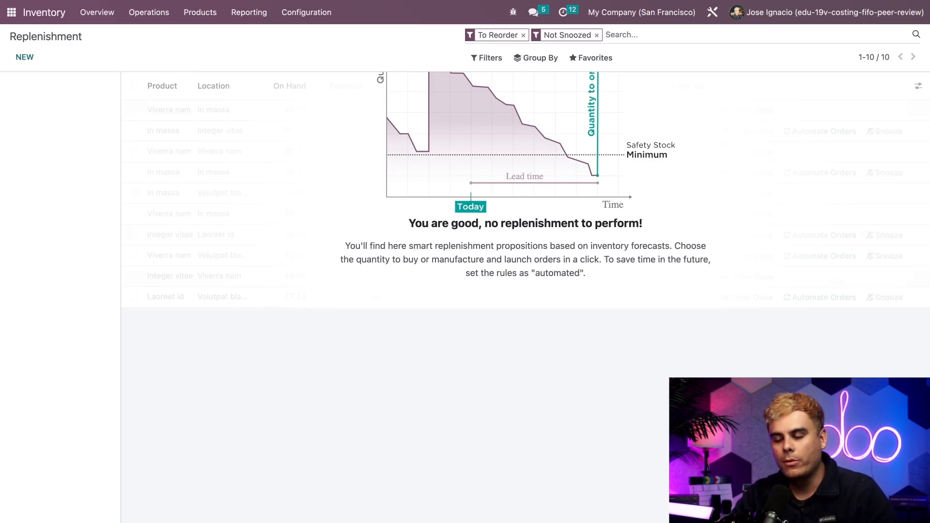
left_click(11, 12)
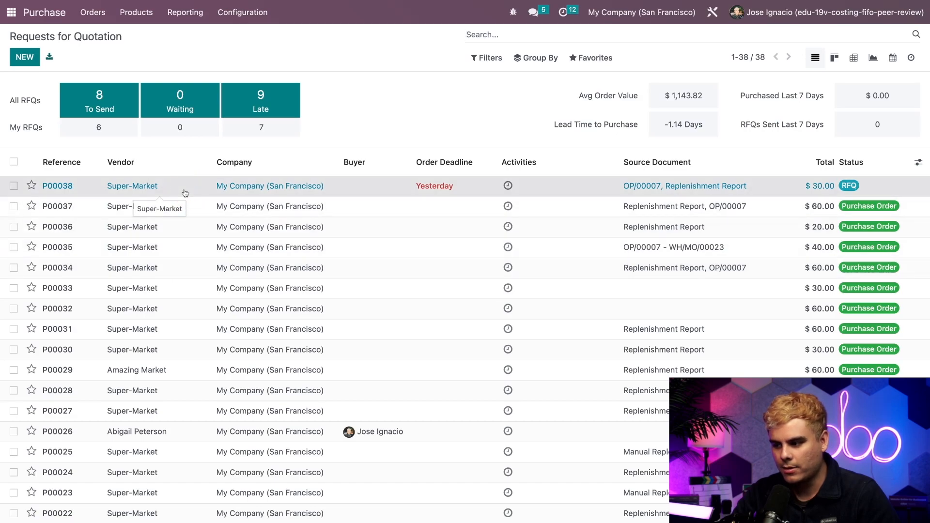
Set P00038's unit prices to 10.00 per leg and 20.00 for the top and confirm the $60 order.
left_click(57, 185)
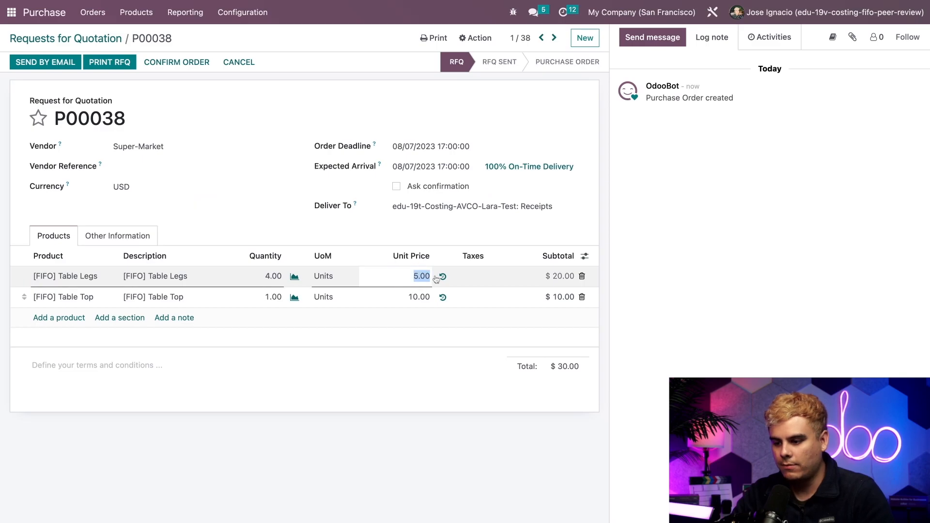
type("10.00")
left_click(397, 296)
type("20")
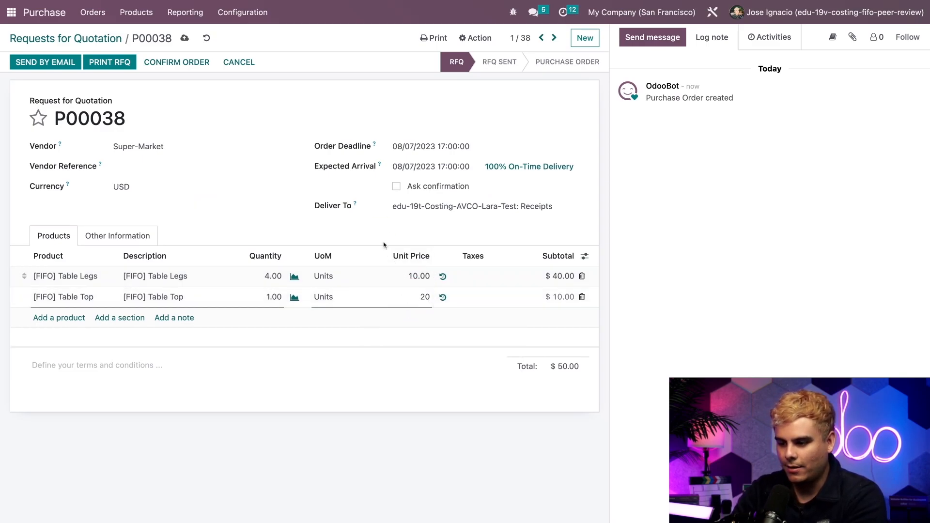
left_click(411, 297)
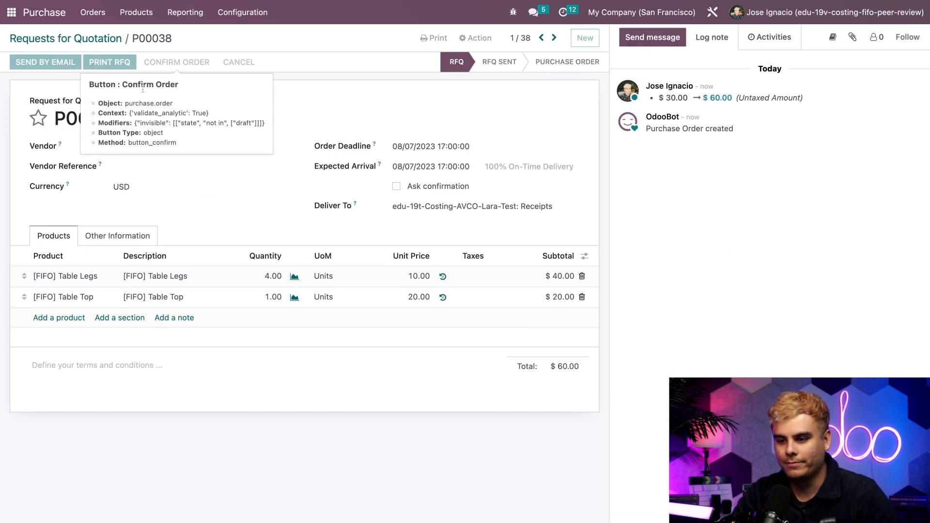
left_click(176, 62)
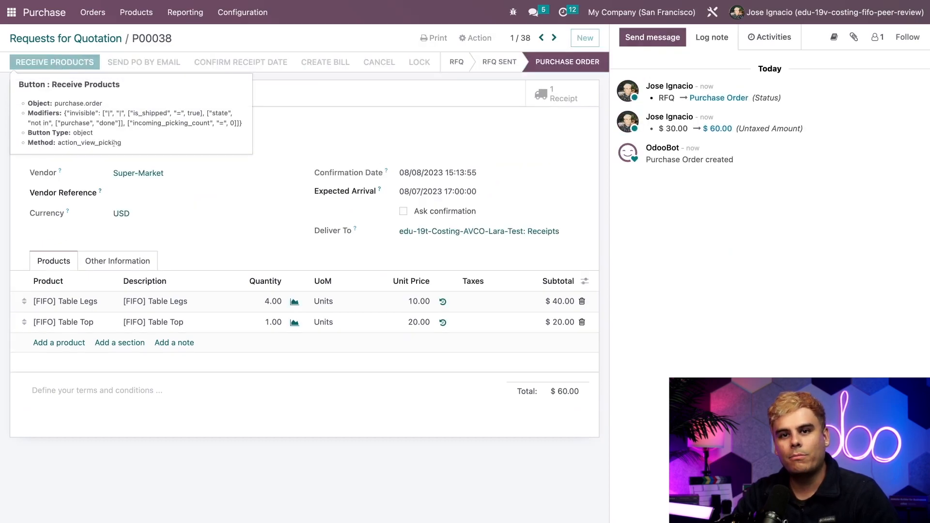
Validate receipt WH/IN/00039 of the legs and top, then head to the manufacturing orders.
left_click(562, 94)
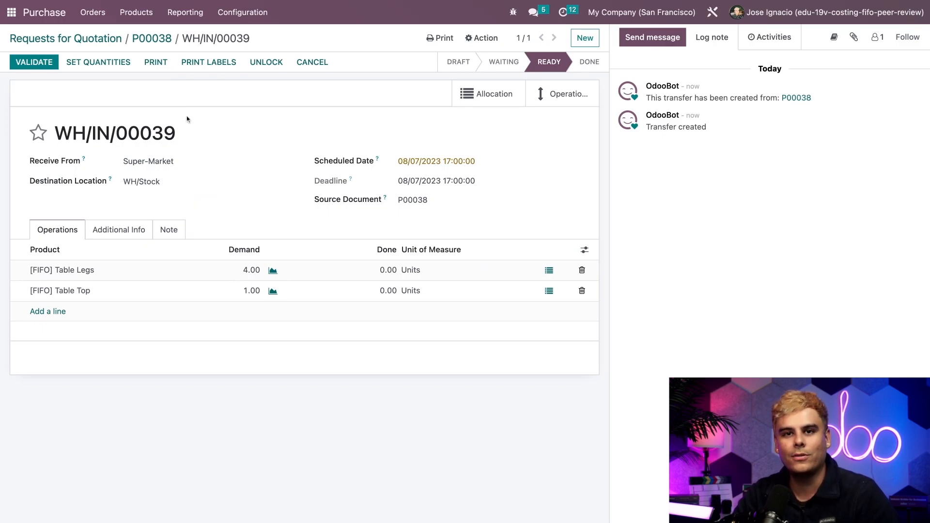
left_click(34, 62)
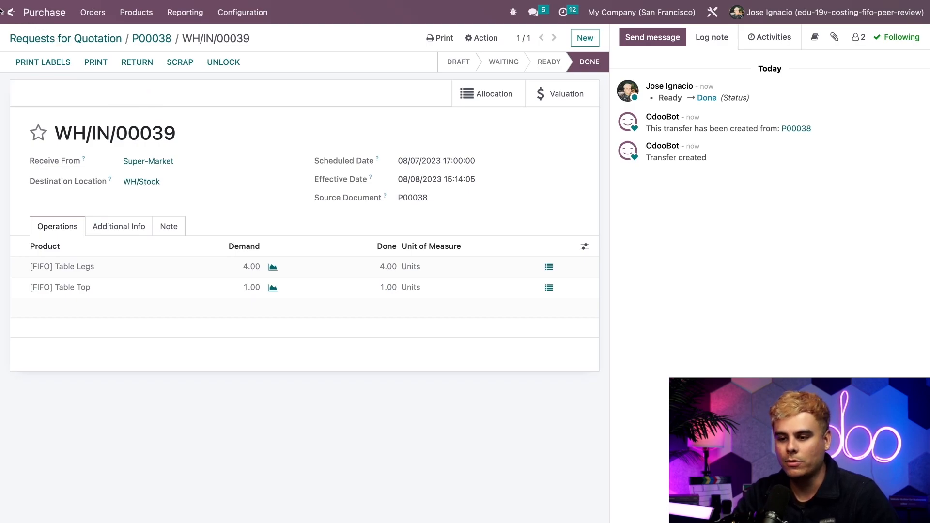
left_click(11, 11)
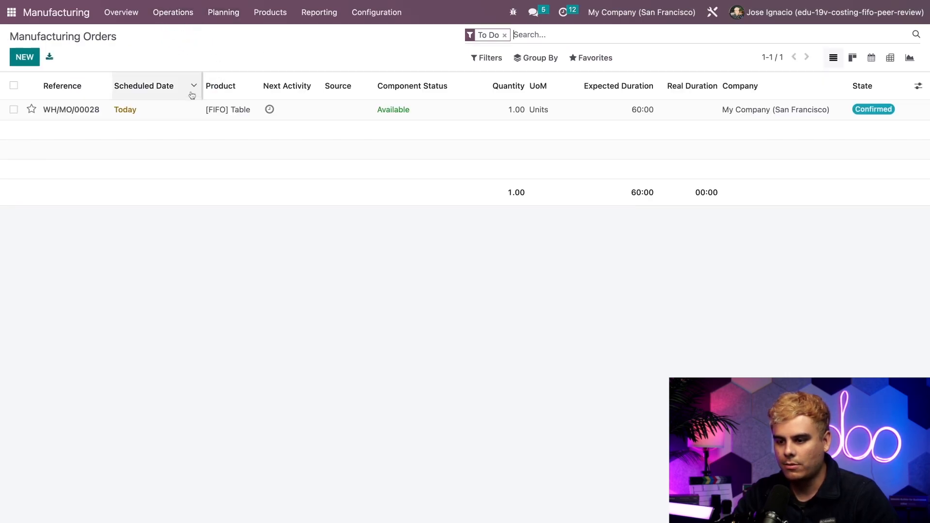
Enter 60:00 real duration on WH/MO/00028's assembly work order and save it.
left_click(71, 109)
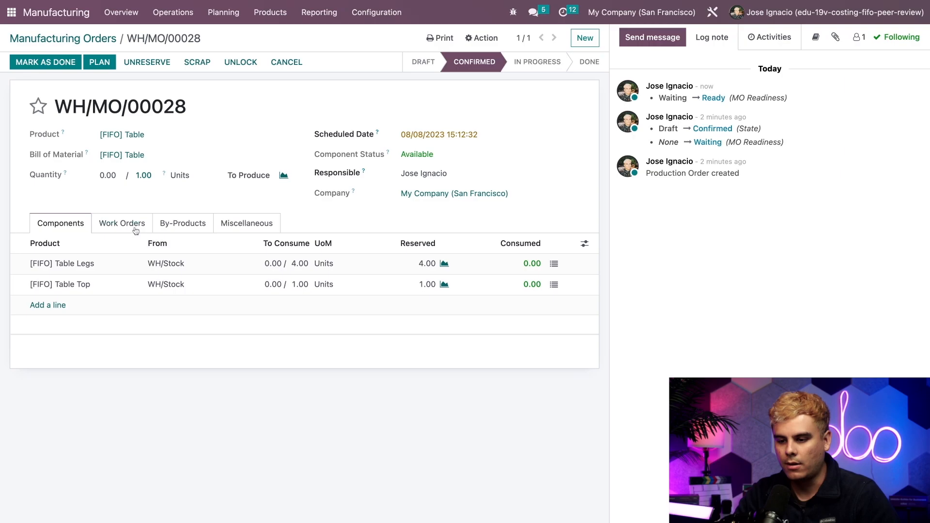
left_click(122, 223)
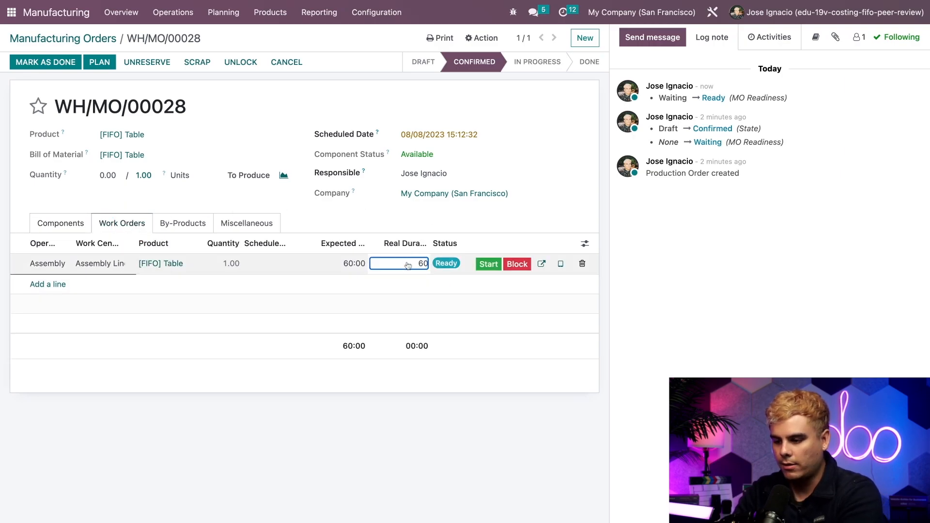
type("60:00")
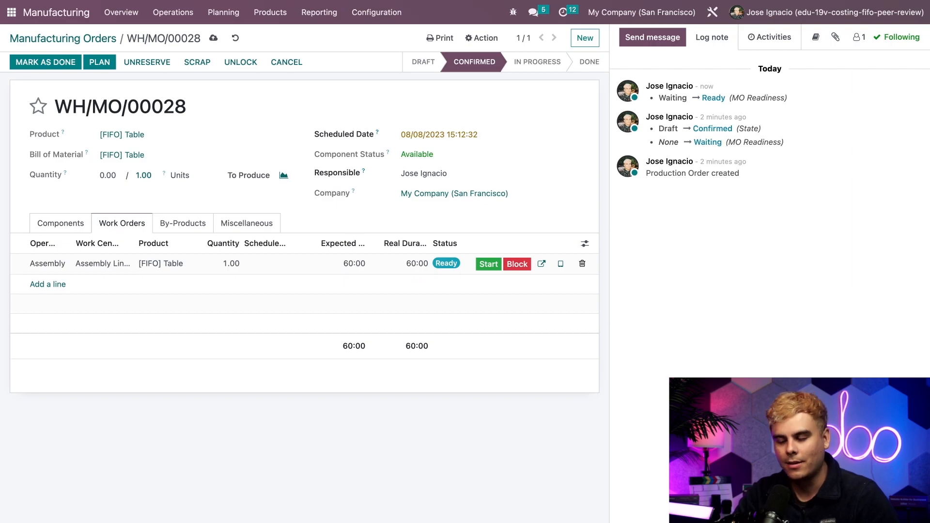
left_click(45, 62)
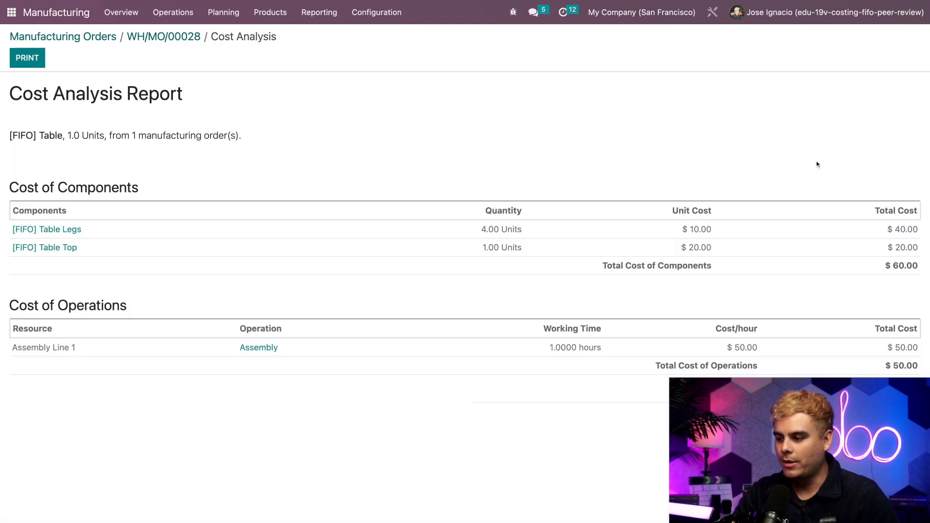
mouse_move(850, 179)
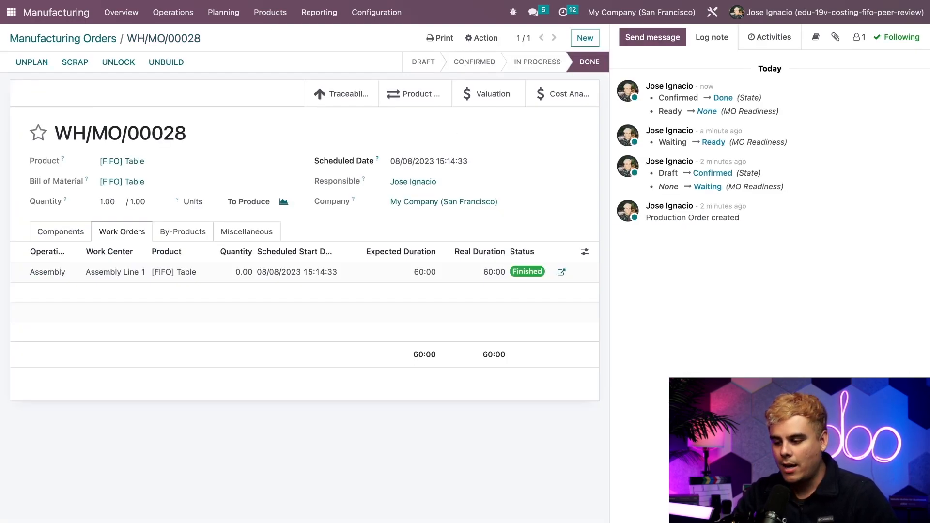
Review the Components tab showing 4 legs and 1 top consumed on the finished order.
left_click(60, 232)
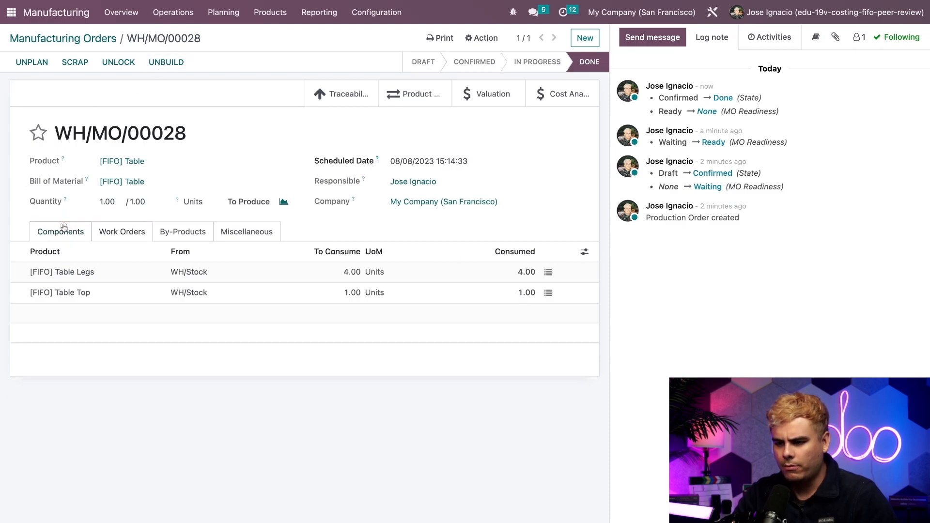
mouse_move(469, 131)
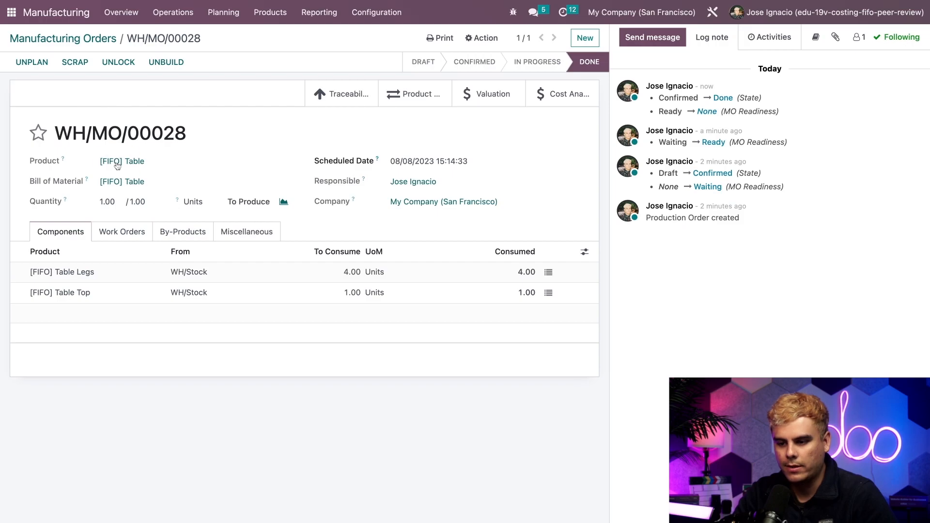
View the [FIFO] Table's BoM cost overview ($110 BoM versus $80 product cost), then go home.
left_click(122, 161)
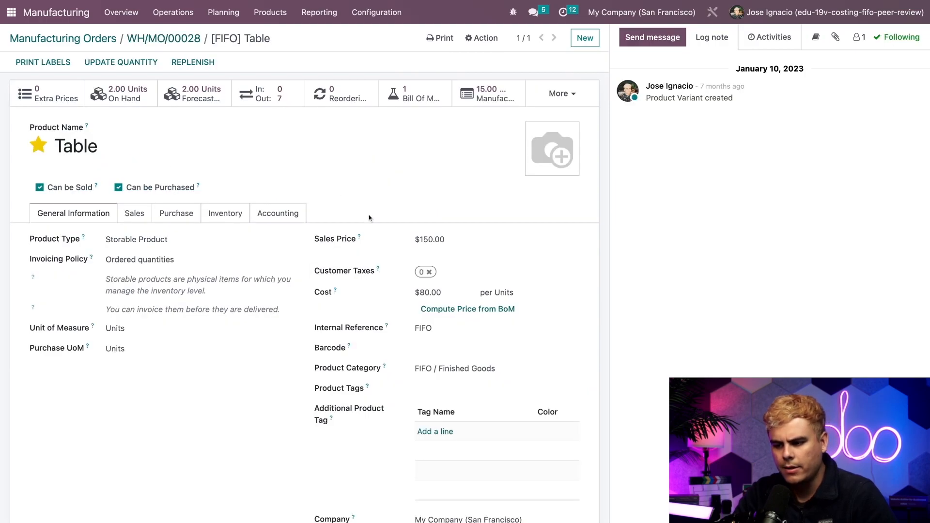
mouse_move(407, 297)
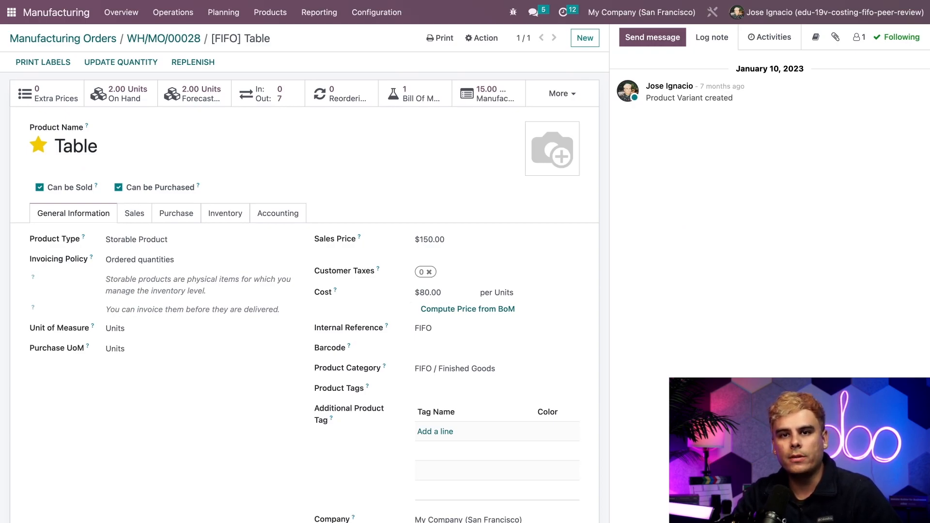
mouse_move(416, 93)
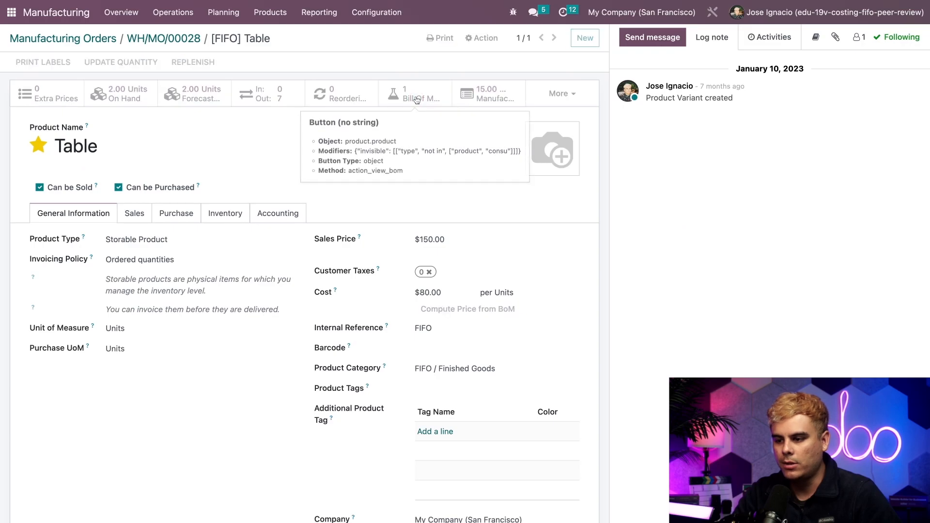
left_click(415, 93)
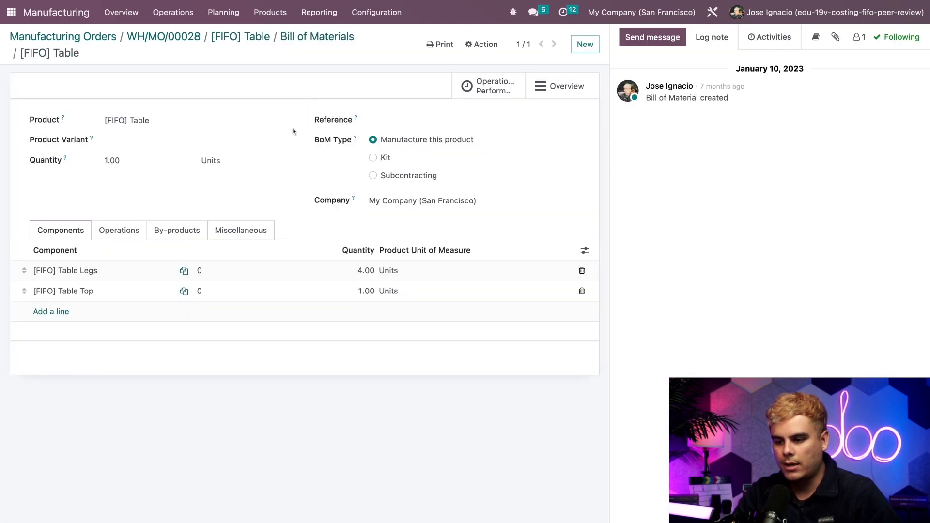
left_click(473, 123)
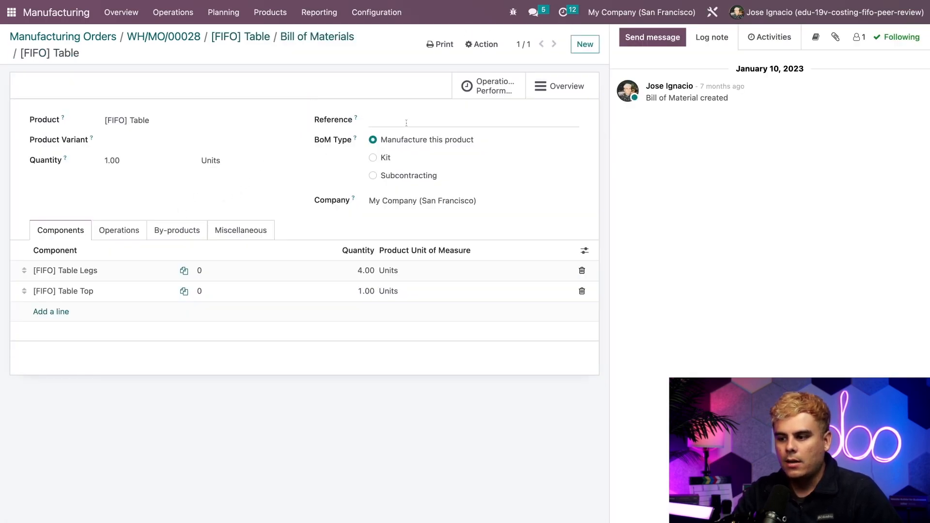
mouse_move(560, 86)
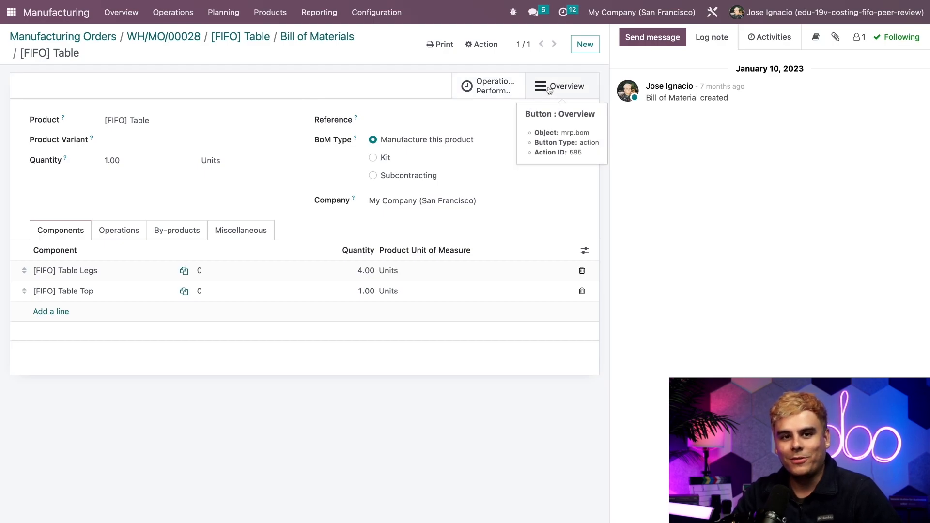
left_click(561, 86)
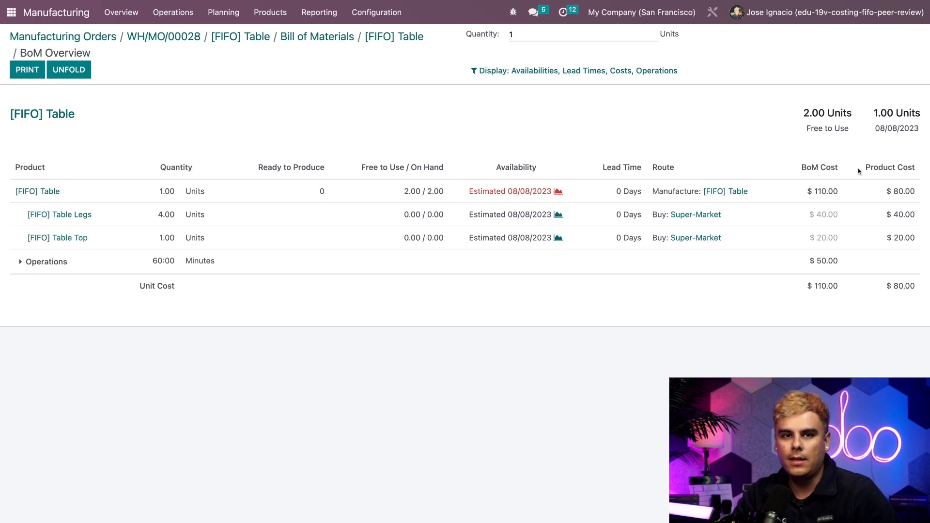
mouse_move(871, 266)
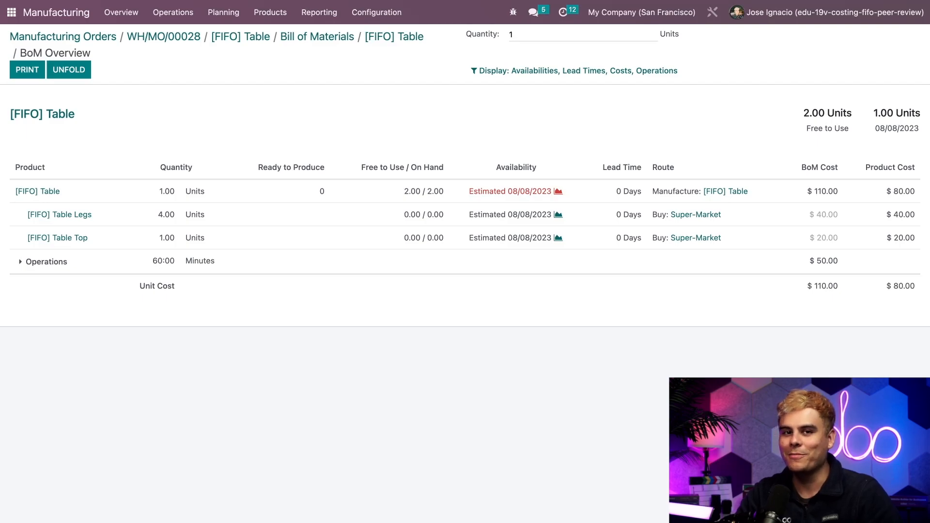
left_click(11, 11)
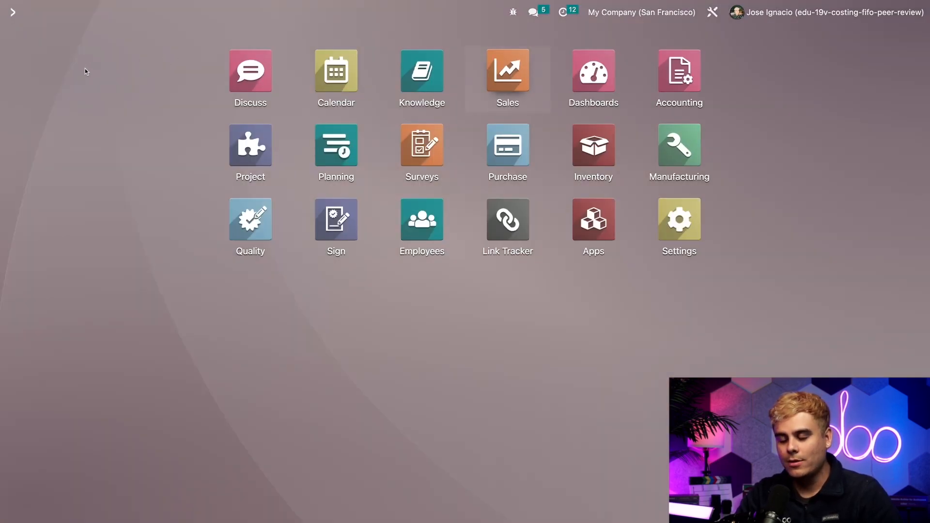
Create a quotation for Marc with one [FIFO] Table at $150.
left_click(506, 74)
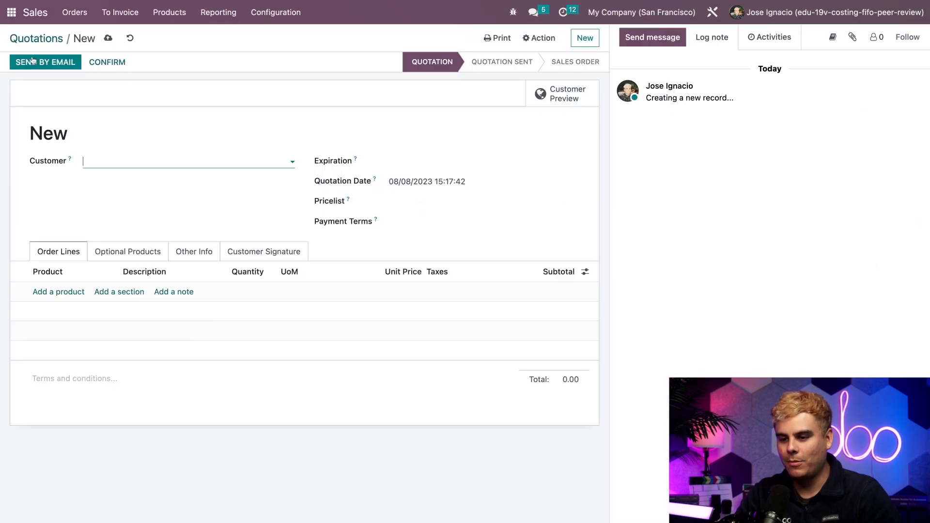
type("marc")
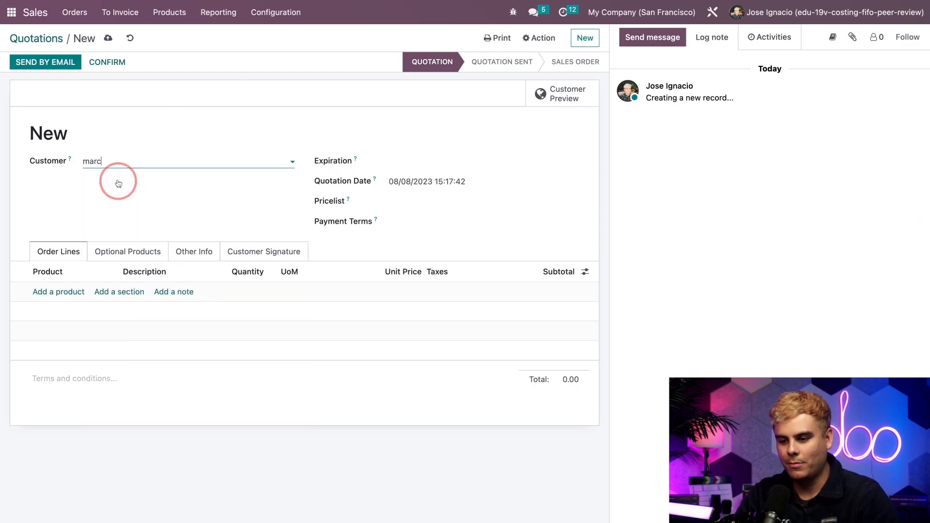
left_click(119, 172)
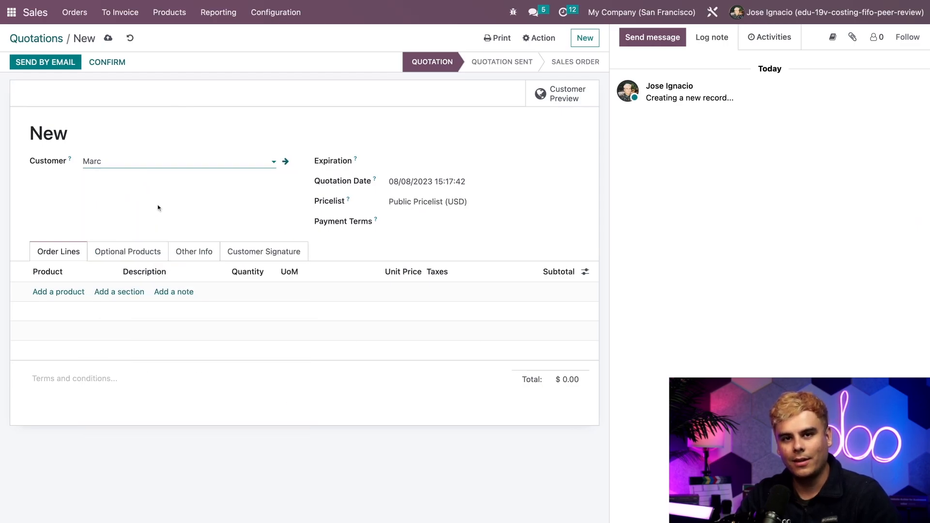
left_click(58, 292)
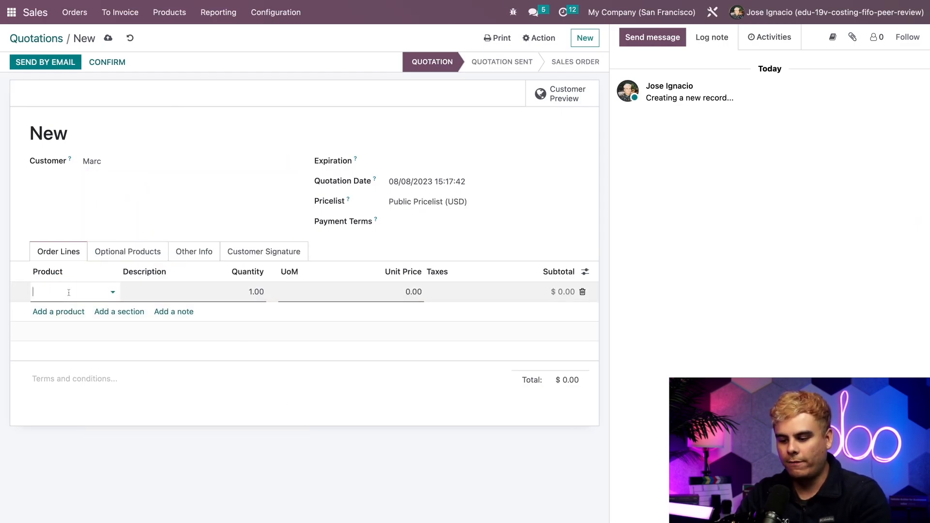
type("[FIFO] Table")
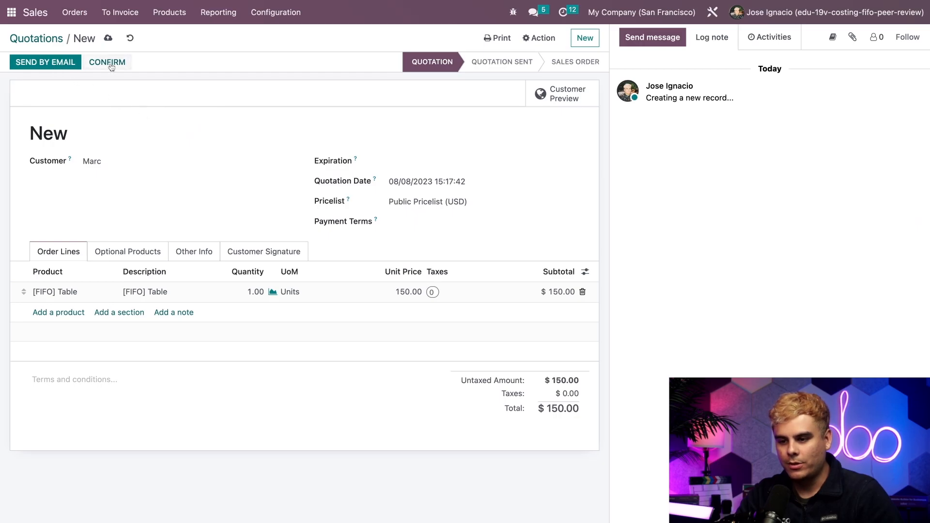
Confirm it as sales order S00037 and complete delivery WH/OUT/00037.
left_click(107, 62)
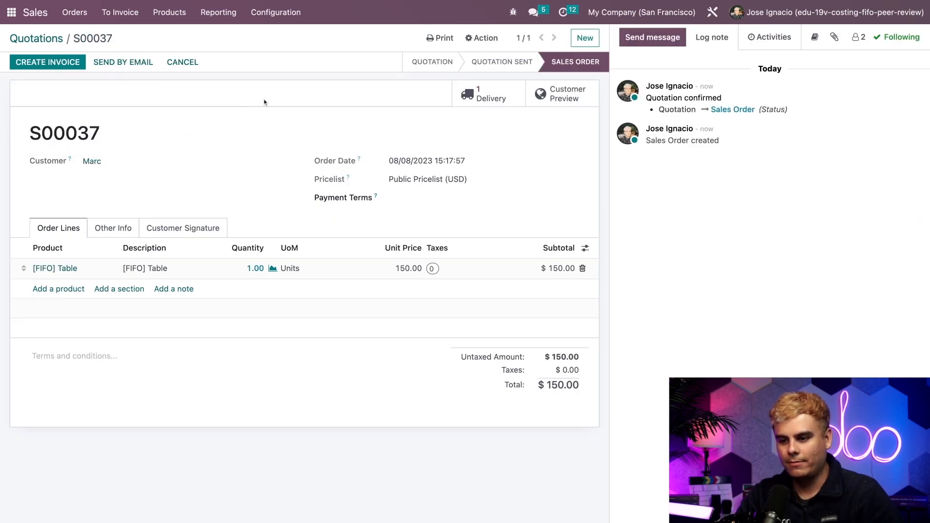
mouse_move(136, 92)
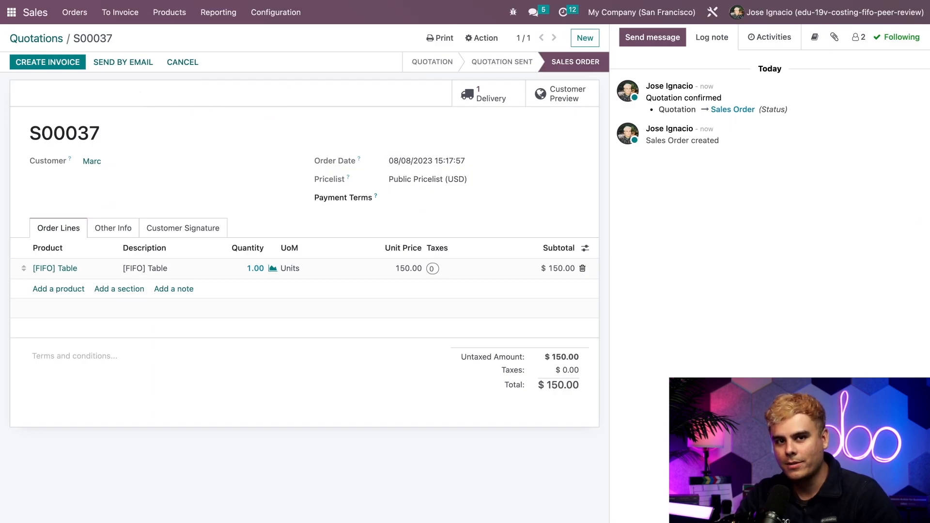
left_click(488, 93)
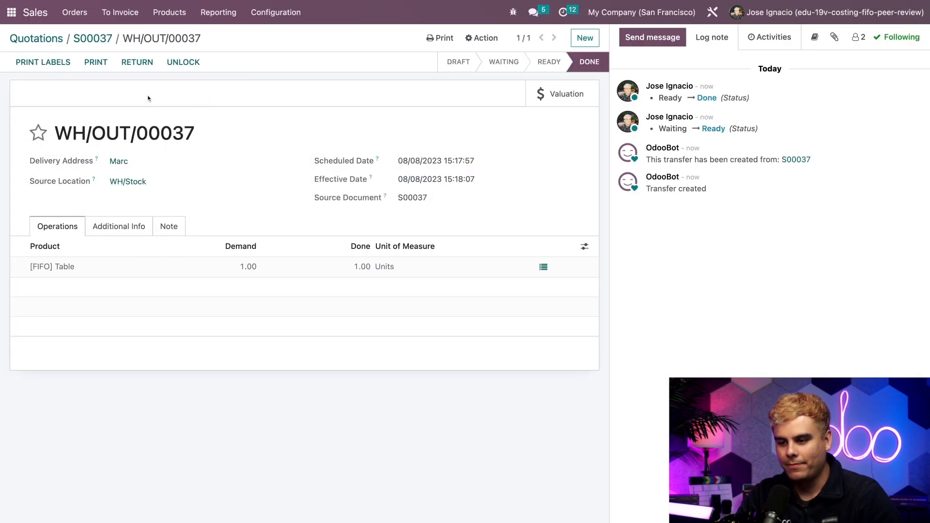
mouse_move(136, 104)
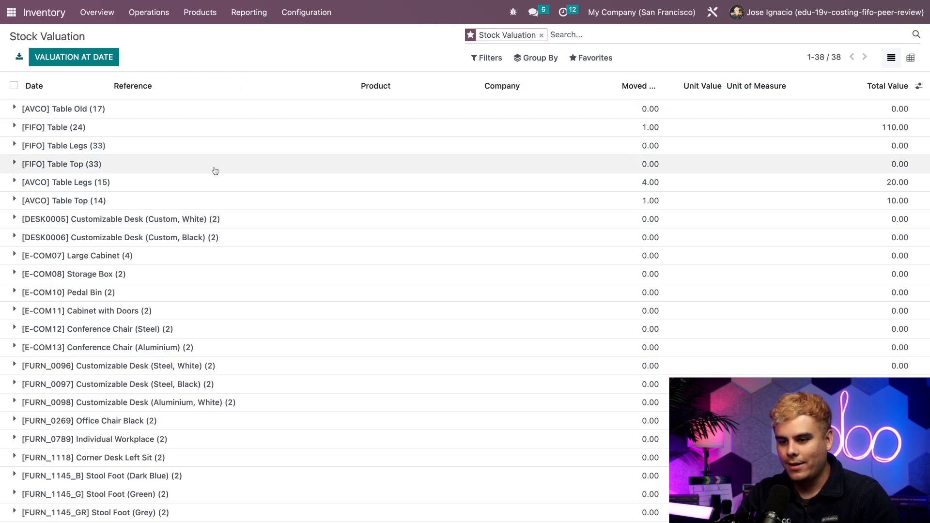
mouse_move(234, 135)
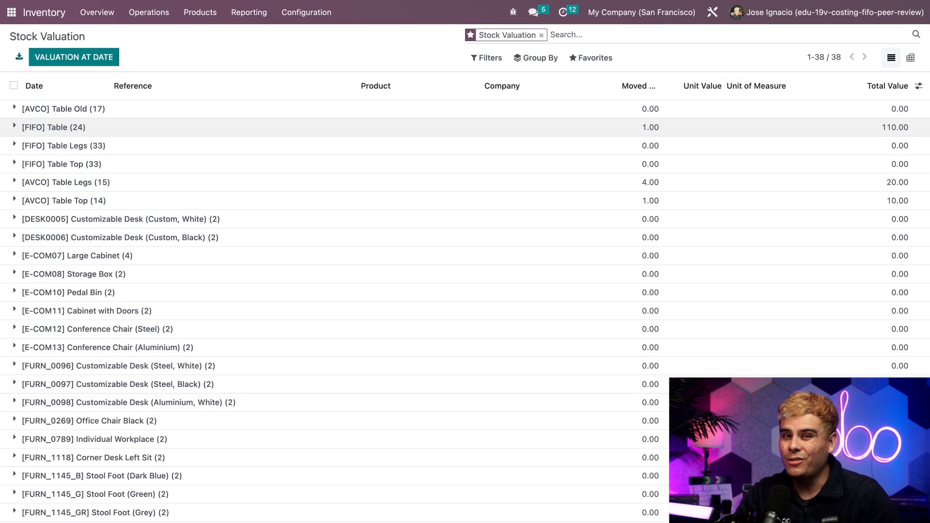
mouse_move(726, 153)
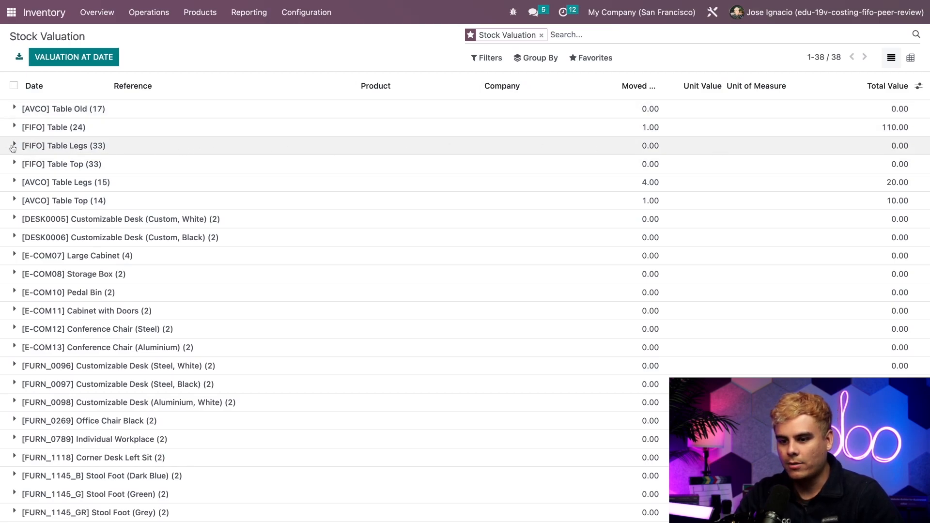
Expand the [FIFO] Table valuation layers showing WH/OUT/00037 at $80 and $110 remaining.
left_click(13, 145)
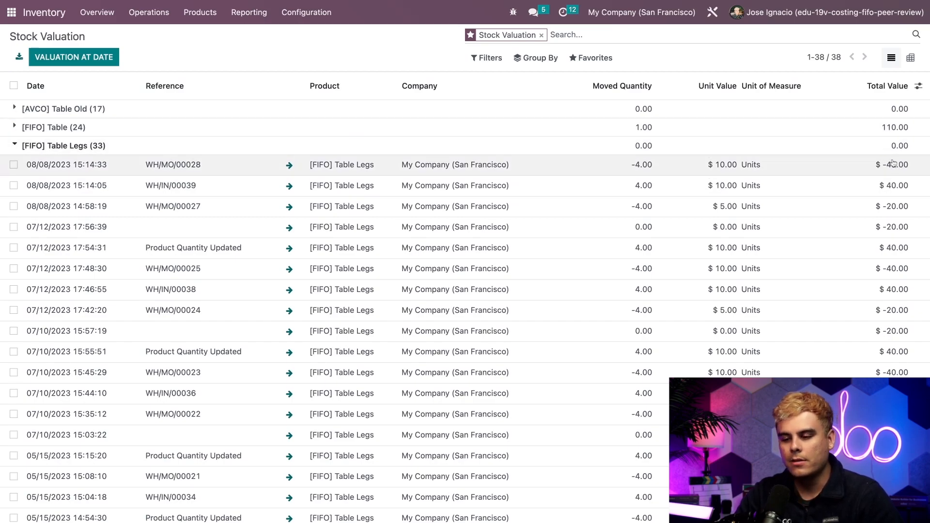
left_click(12, 145)
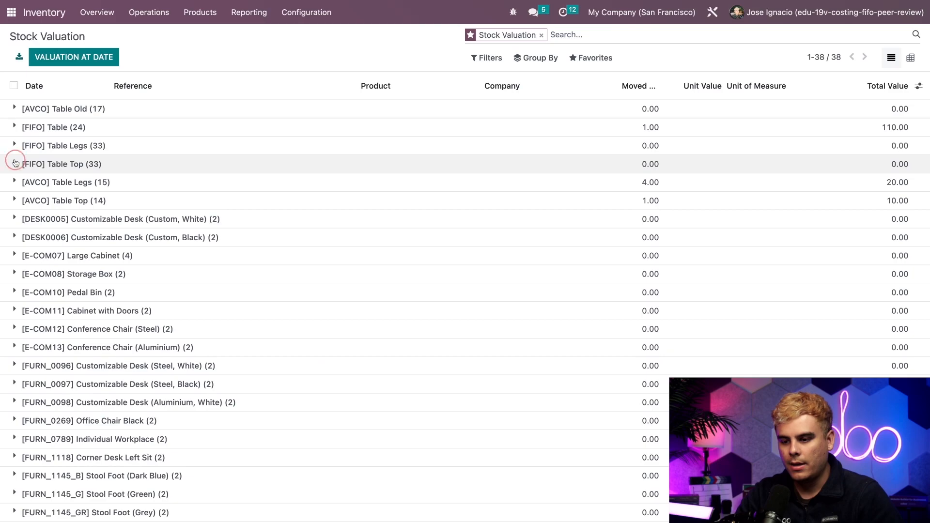
left_click(14, 164)
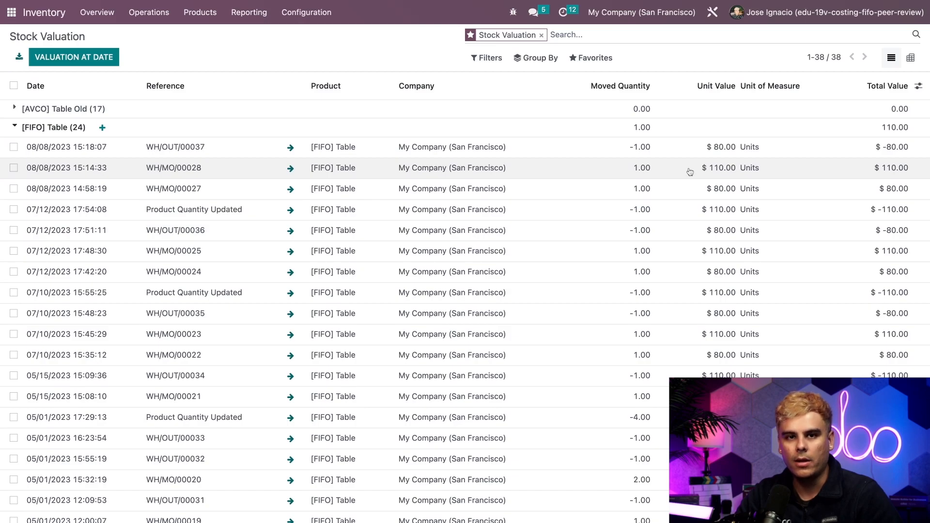
mouse_move(683, 161)
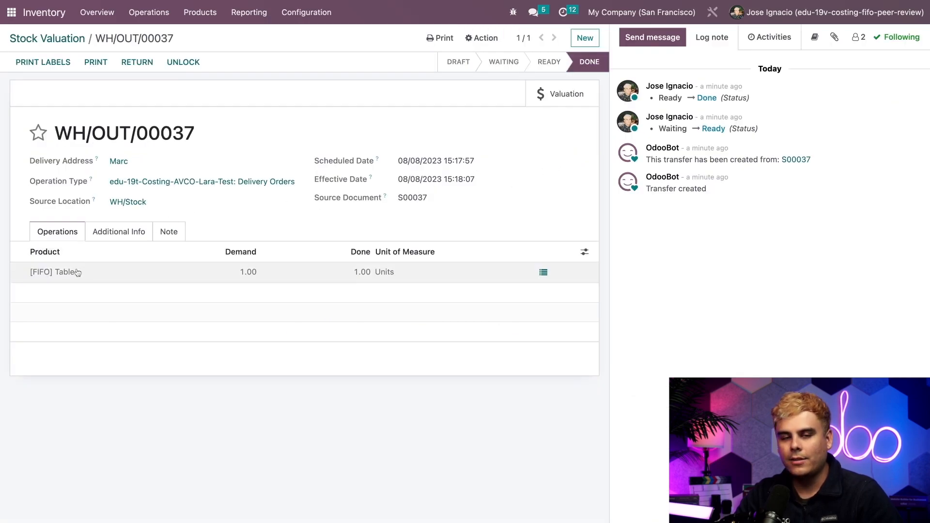
mouse_move(55, 272)
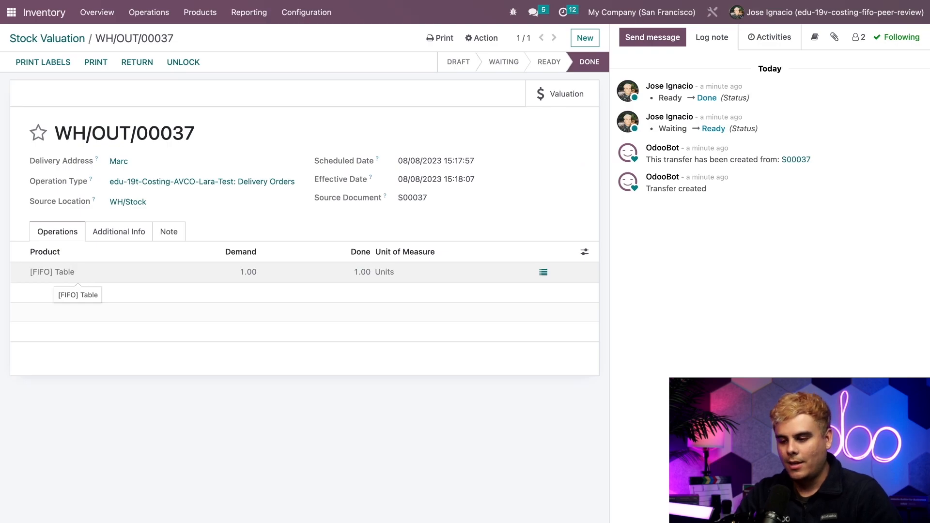
Show the done [FIFO] Table stock move inside delivery WH/OUT/00037.
left_click(542, 272)
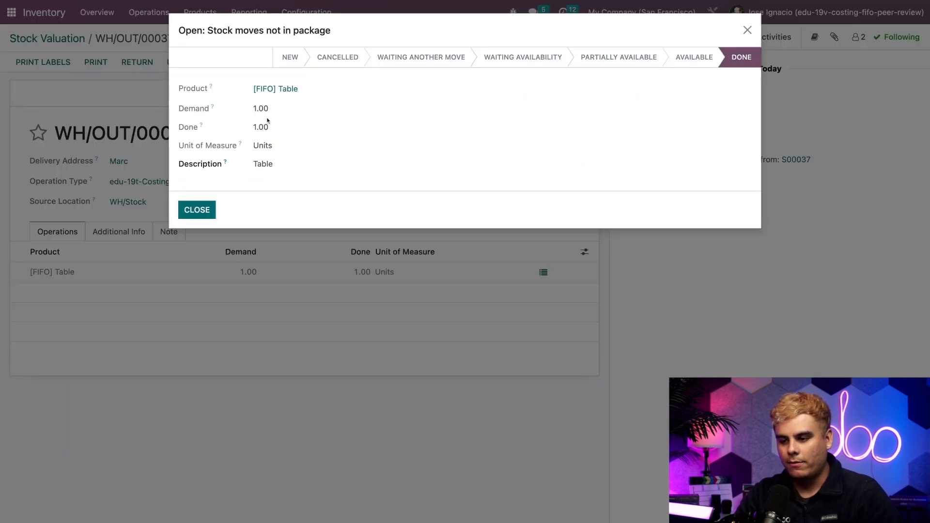